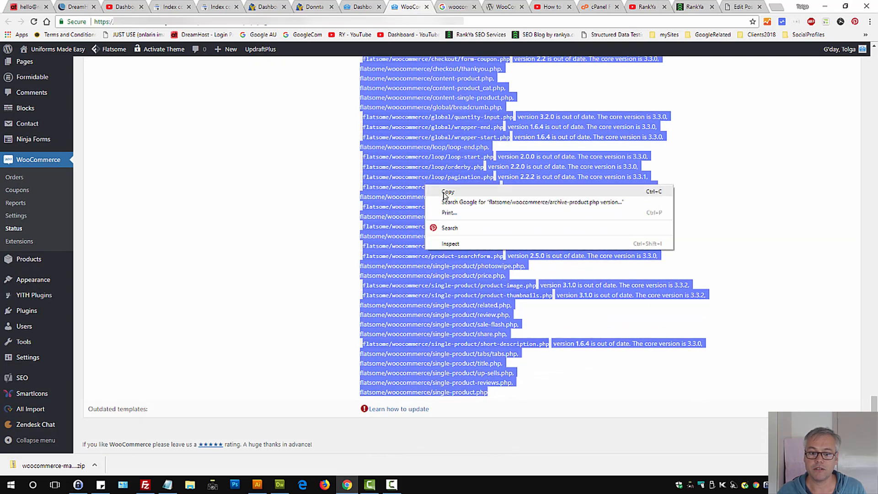
- Paste the Flatsome outdated template overrides list into a new untitled Dreamweaver document
{"action": "left_click", "coordinate": [279, 485]}
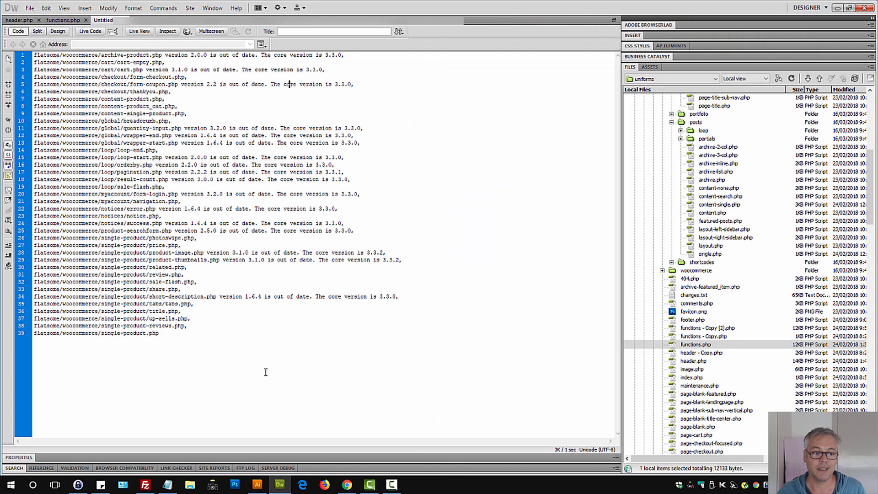
{"action": "key", "text": "ctrl+a"}
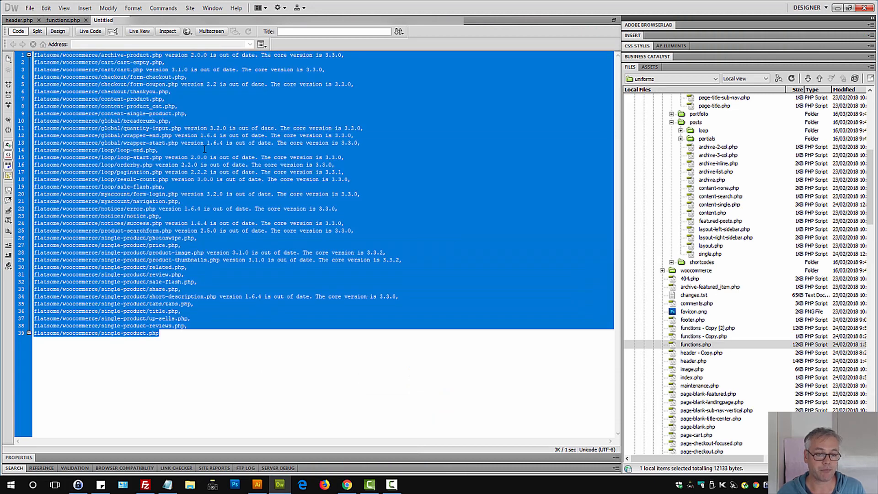
{"action": "left_click", "coordinate": [384, 426]}
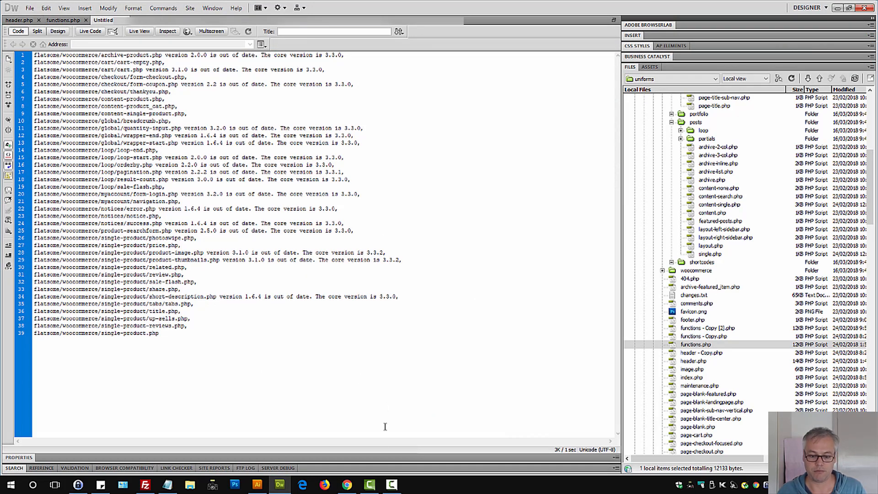
{"action": "mouse_move", "coordinate": [348, 485]}
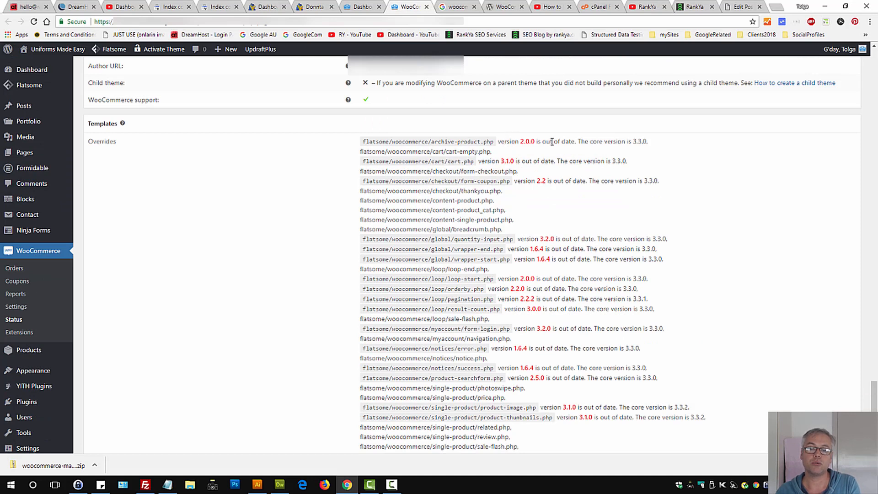
- Highlight archive-product.php's out-of-date note showing version 2.0.0 against core 3.3.0
{"action": "left_click_drag", "start_coordinate": [498, 141], "coordinate": [599, 140]}
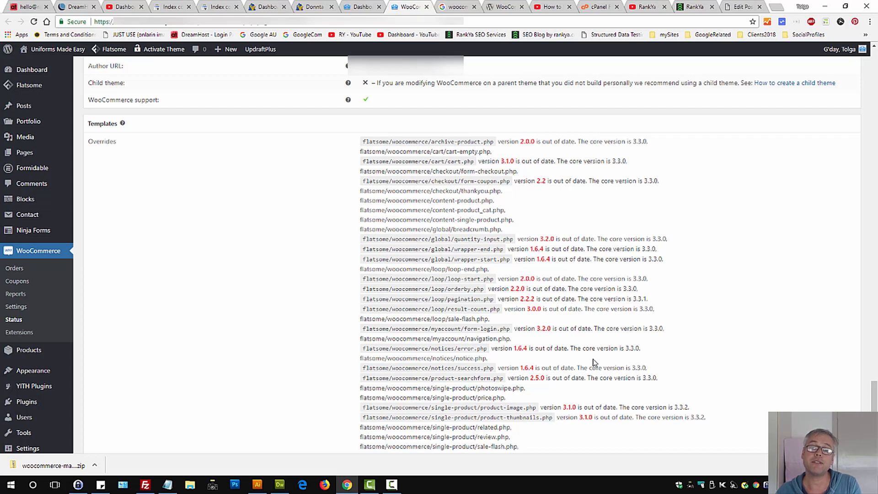
{"action": "mouse_move", "coordinate": [509, 235]}
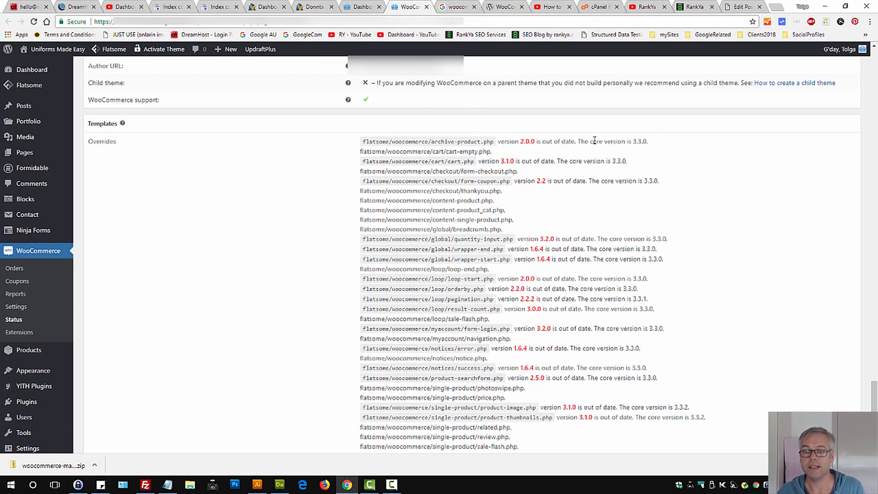
{"action": "left_click_drag", "start_coordinate": [591, 141], "coordinate": [645, 141]}
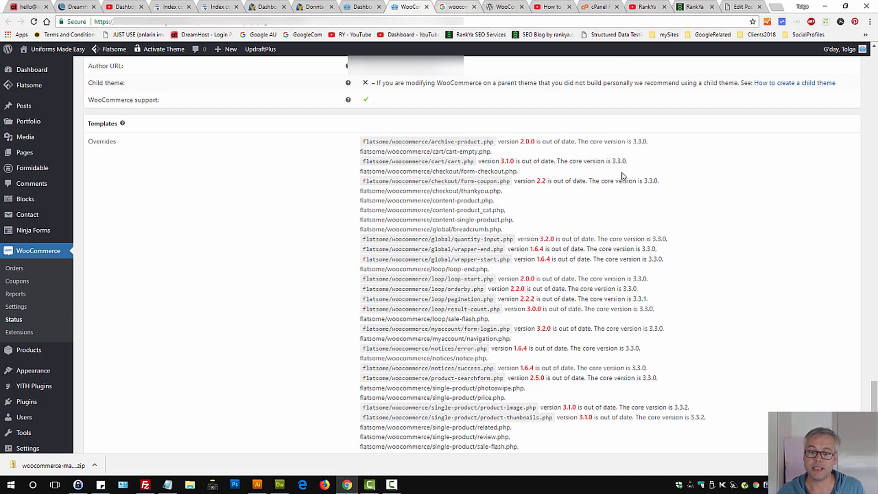
{"action": "left_click_drag", "start_coordinate": [607, 141], "coordinate": [646, 141]}
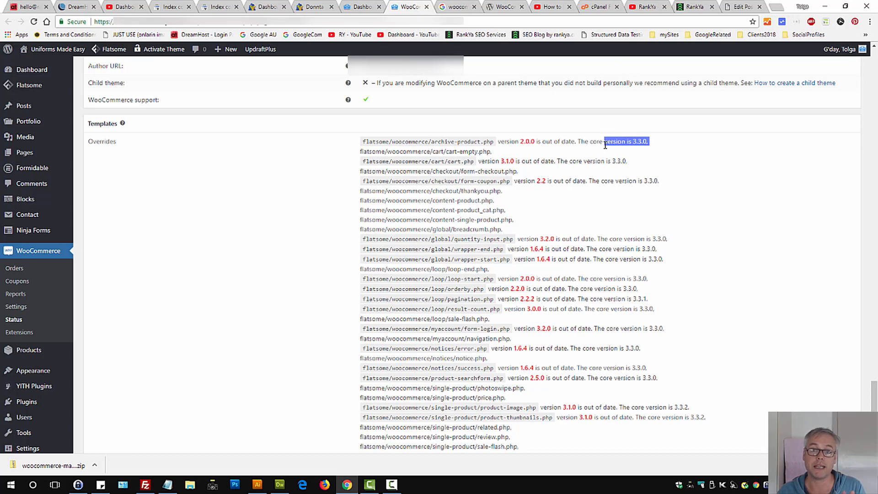
{"action": "left_click", "coordinate": [458, 7]}
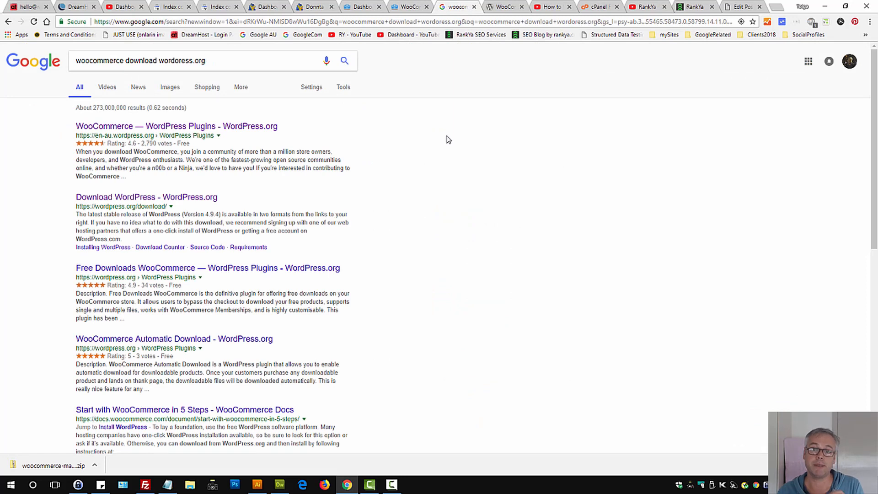
{"action": "mouse_move", "coordinate": [390, 148]}
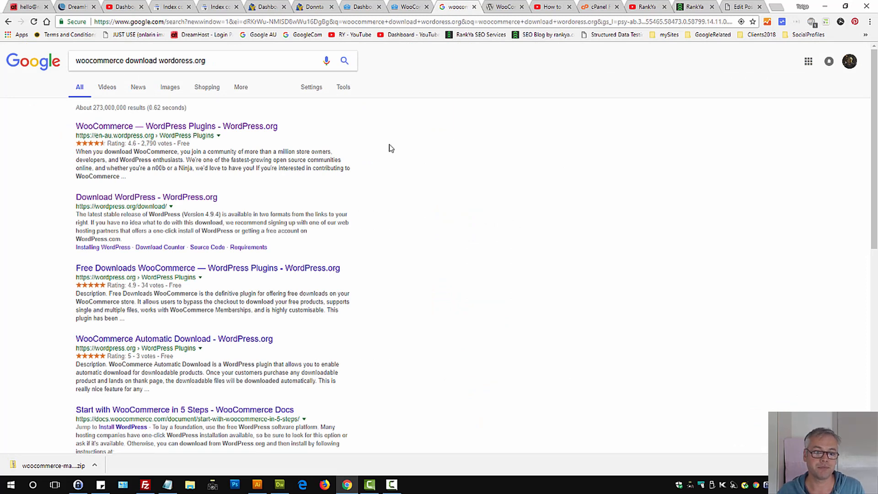
{"action": "mouse_move", "coordinate": [516, 45]}
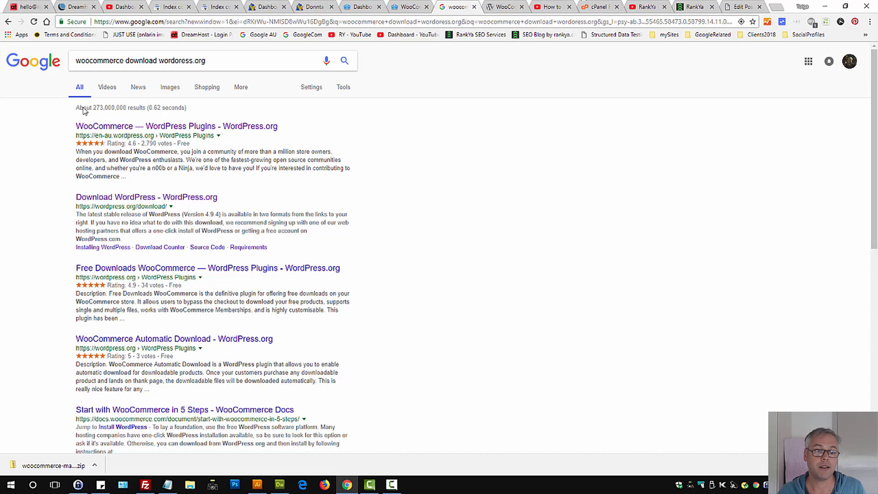
- Go to the WooCommerce — WordPress Plugins result from the Google search
{"action": "left_click", "coordinate": [501, 7]}
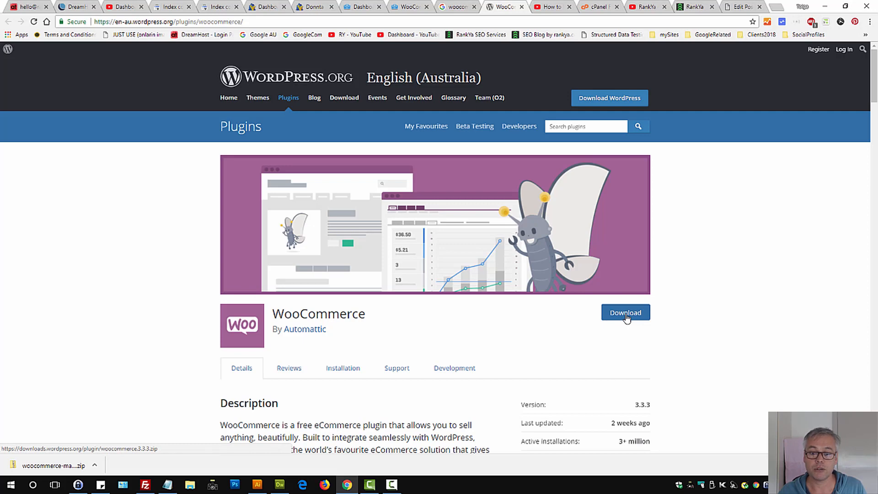
- Download woocommerce.3.3.3.zip from WordPress.org and confirm the Version field reads 3.3.3
{"action": "left_click", "coordinate": [625, 312]}
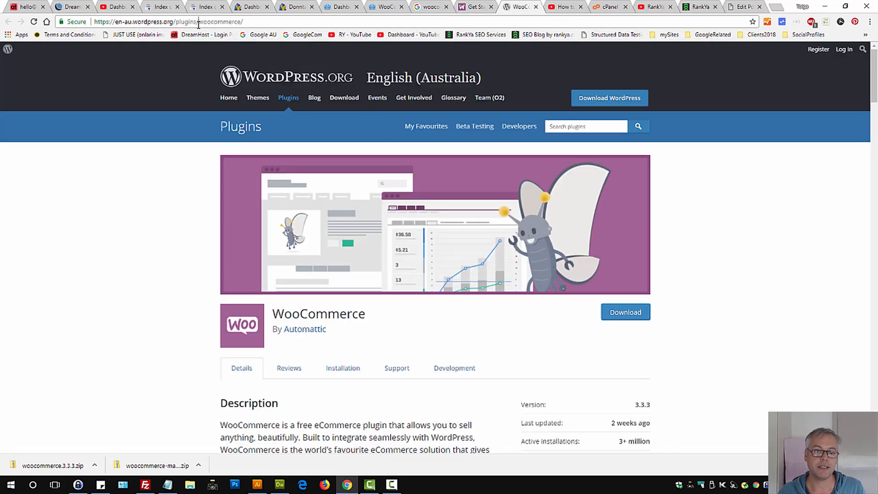
{"action": "left_click", "coordinate": [168, 21]}
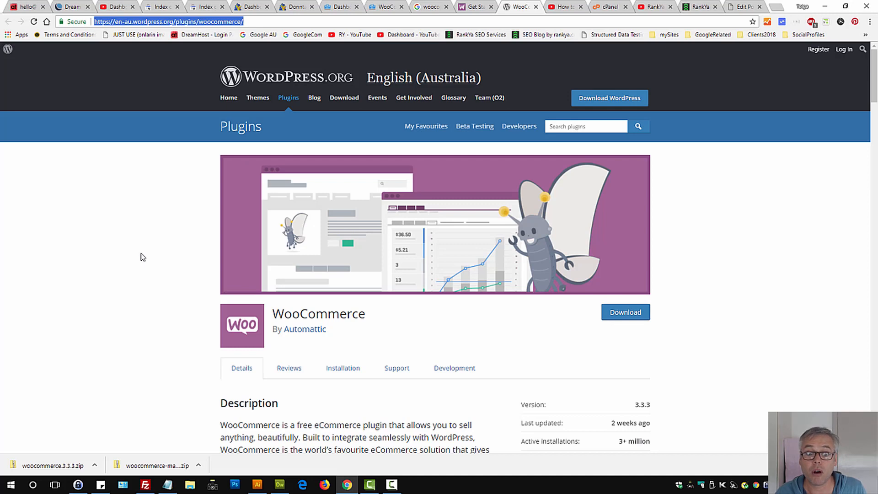
{"action": "double_click", "coordinate": [642, 405]}
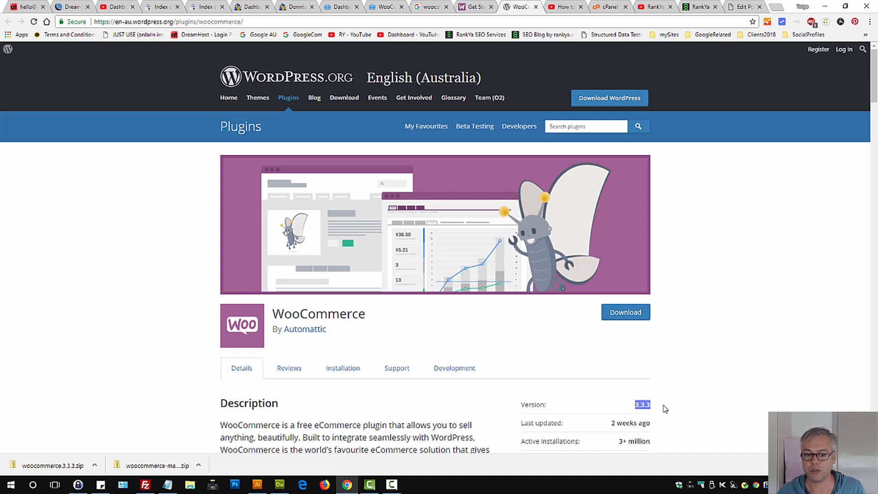
{"action": "mouse_move", "coordinate": [651, 415]}
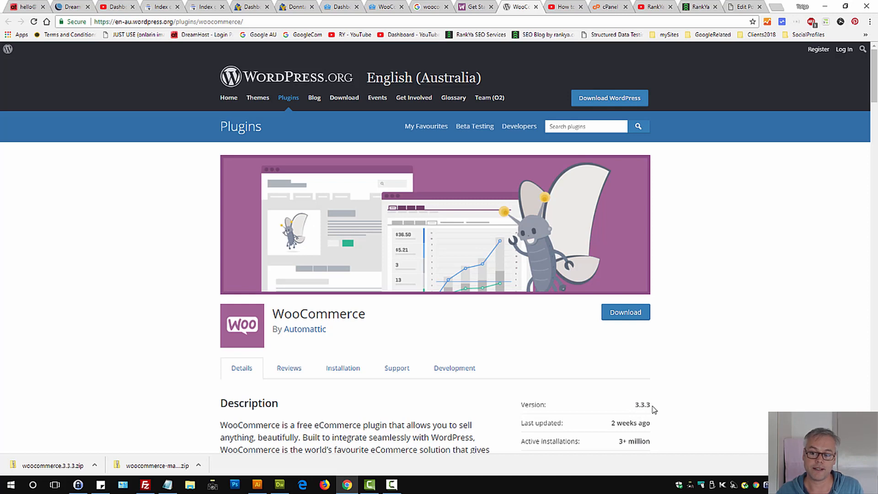
{"action": "double_click", "coordinate": [642, 405]}
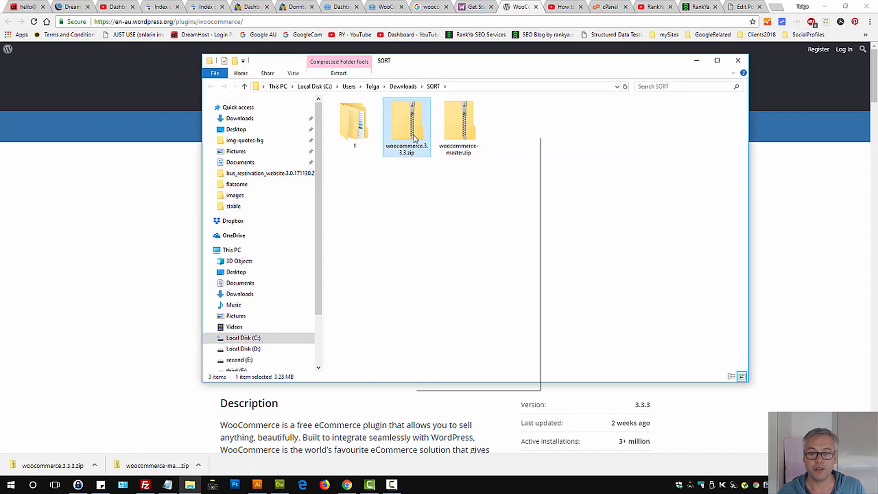
- Extract woocommerce.3.3.3.zip and browse into woocommerce > templates listing the core templates
{"action": "right_click", "coordinate": [405, 124]}
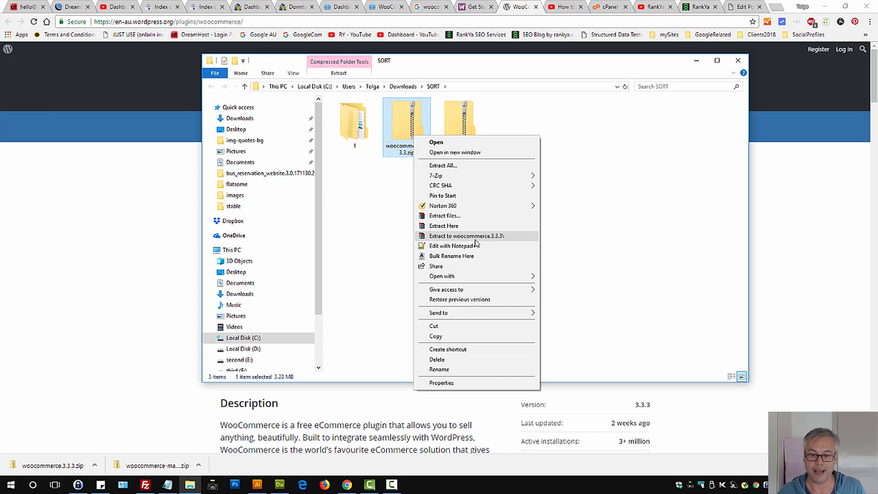
{"action": "left_click", "coordinate": [444, 236]}
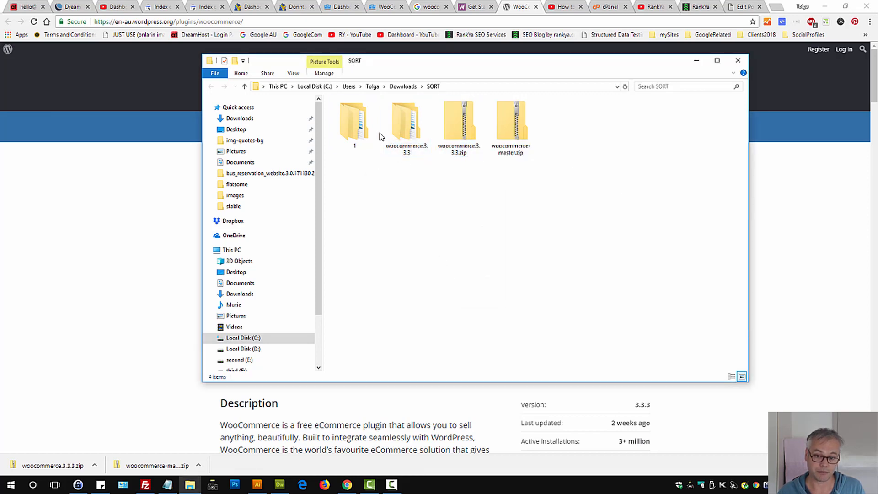
{"action": "double_click", "coordinate": [406, 119]}
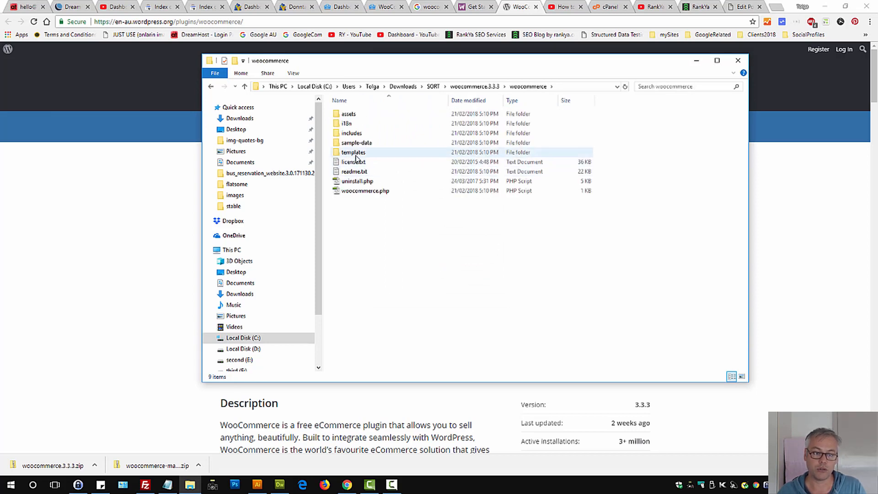
{"action": "double_click", "coordinate": [353, 152]}
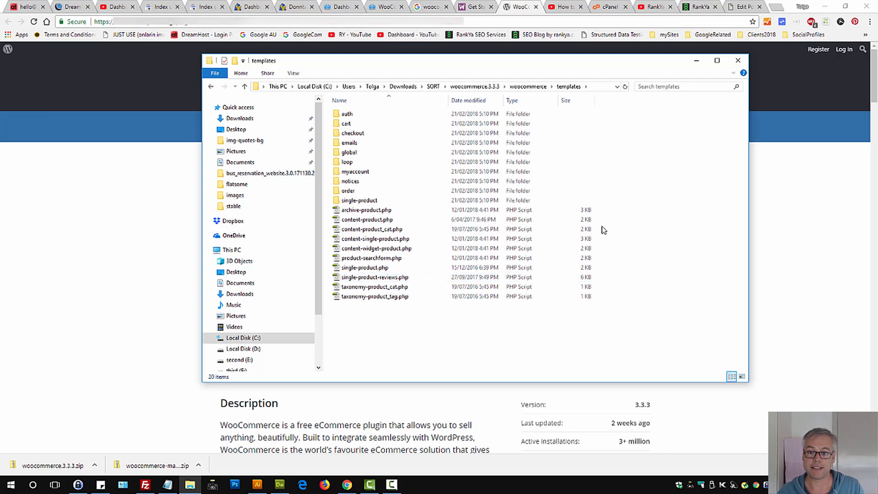
{"action": "mouse_move", "coordinate": [609, 6]}
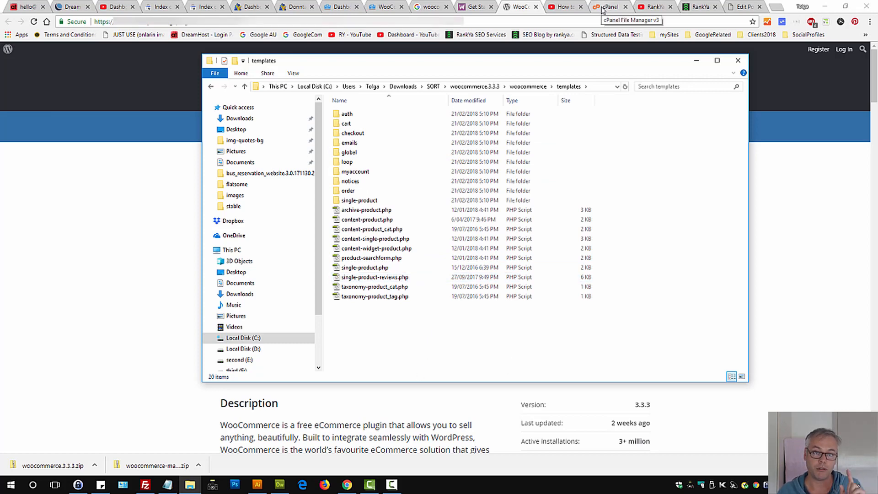
- Compress the flatsome theme folder into a backup named 16thMarch-flatsome.zip in cPanel
{"action": "left_click", "coordinate": [610, 6]}
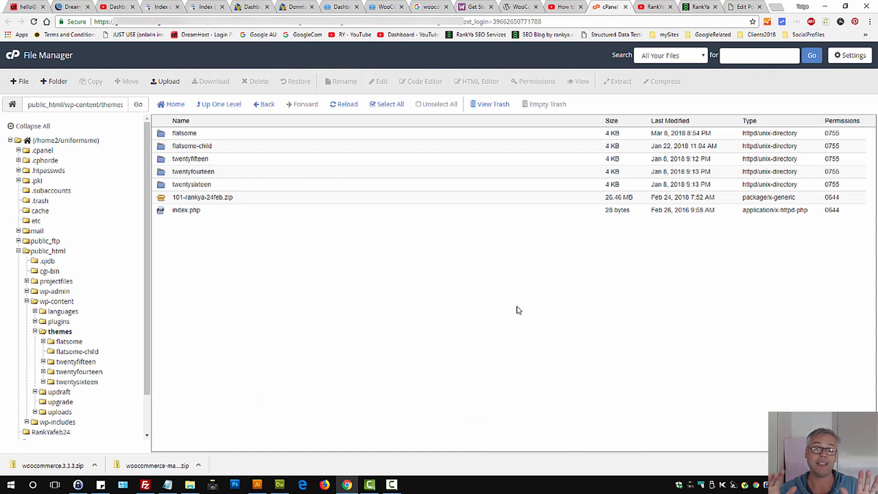
{"action": "mouse_move", "coordinate": [420, 316]}
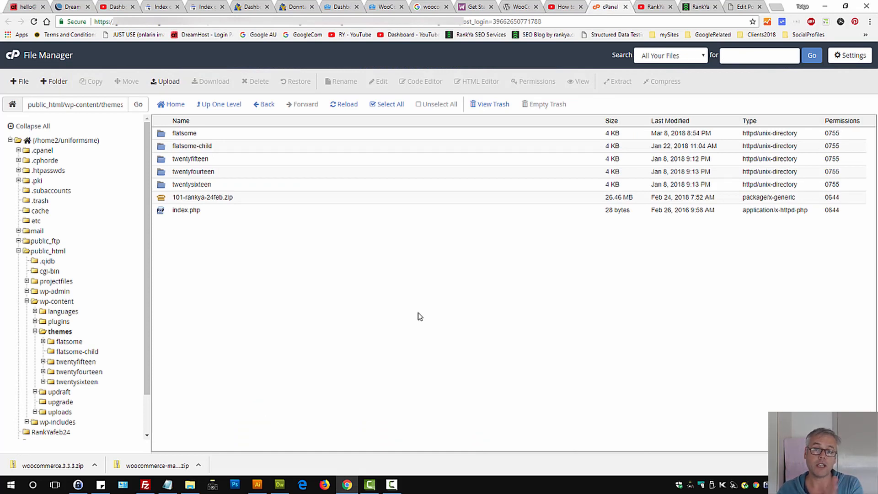
{"action": "mouse_move", "coordinate": [415, 320]}
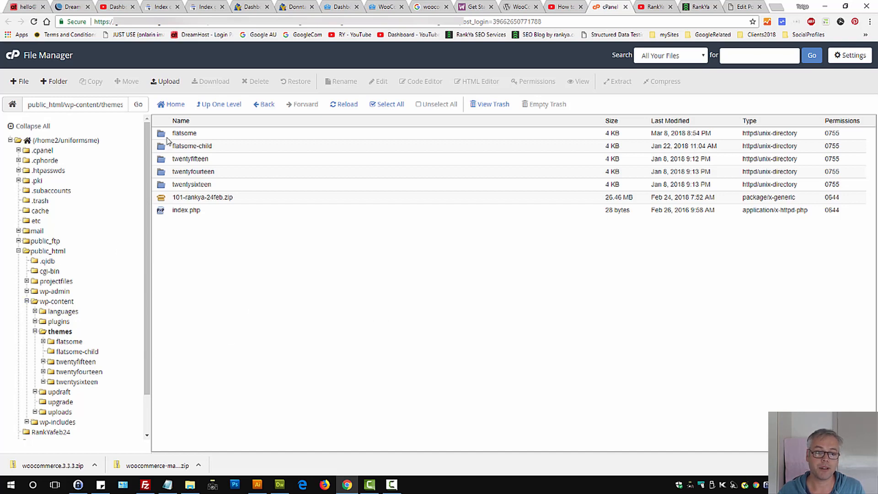
{"action": "left_click", "coordinate": [184, 133]}
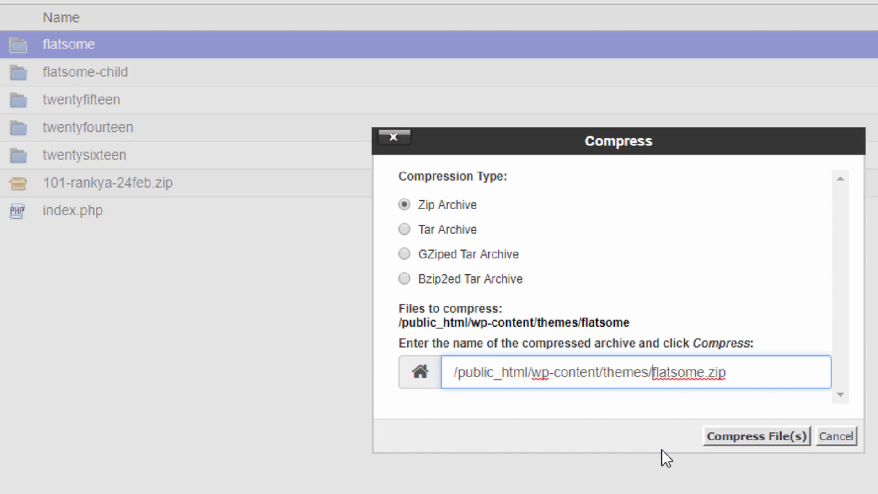
{"action": "type", "text": "16th"}
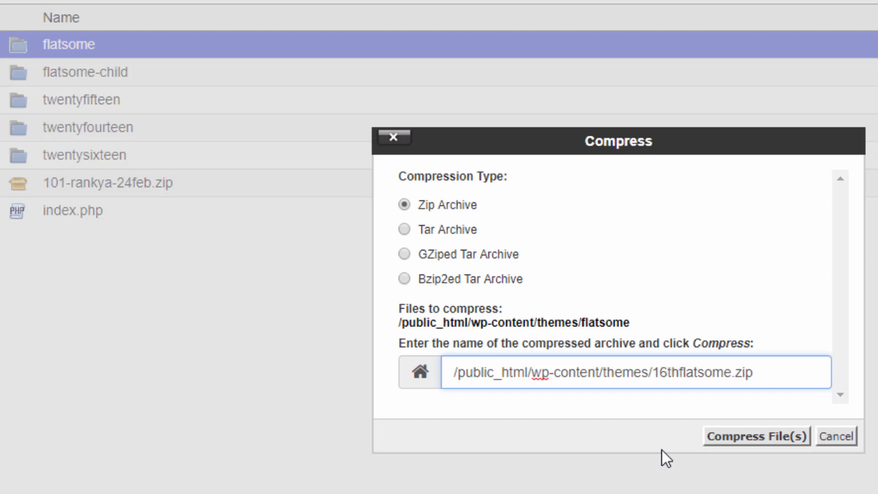
{"action": "type", "text": "March-"}
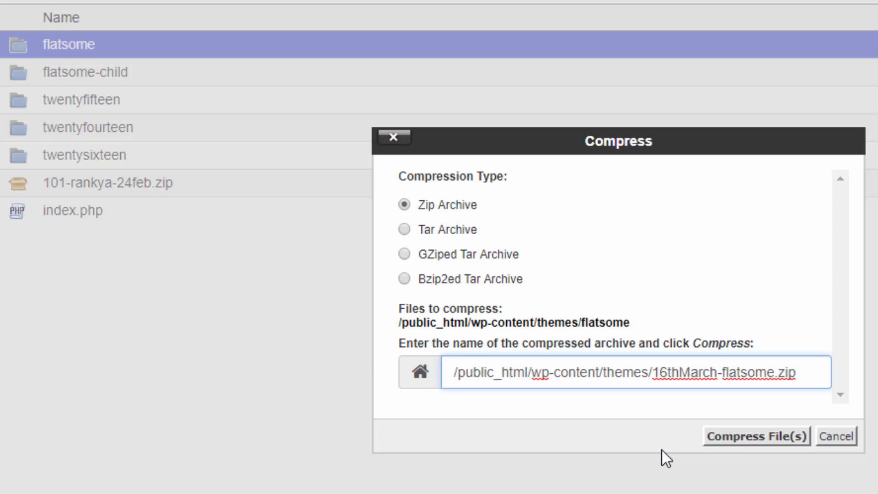
{"action": "left_click", "coordinate": [756, 436]}
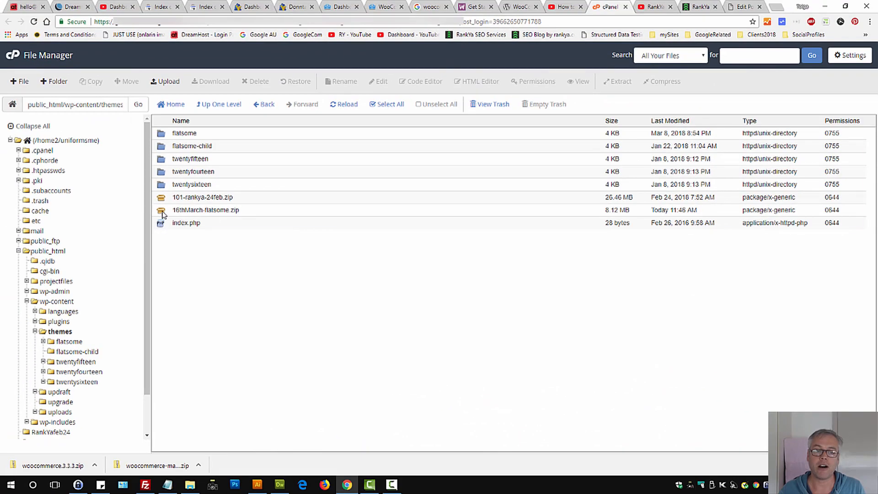
- Download the backup zip, then enter themes/flatsome/woocommerce and compare with the local 3.3.3 templates
{"action": "right_click", "coordinate": [206, 210]}
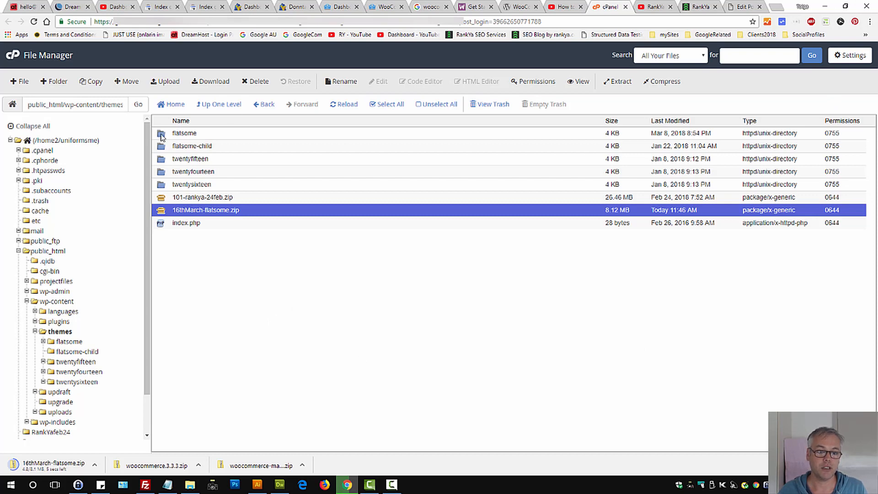
{"action": "double_click", "coordinate": [184, 132]}
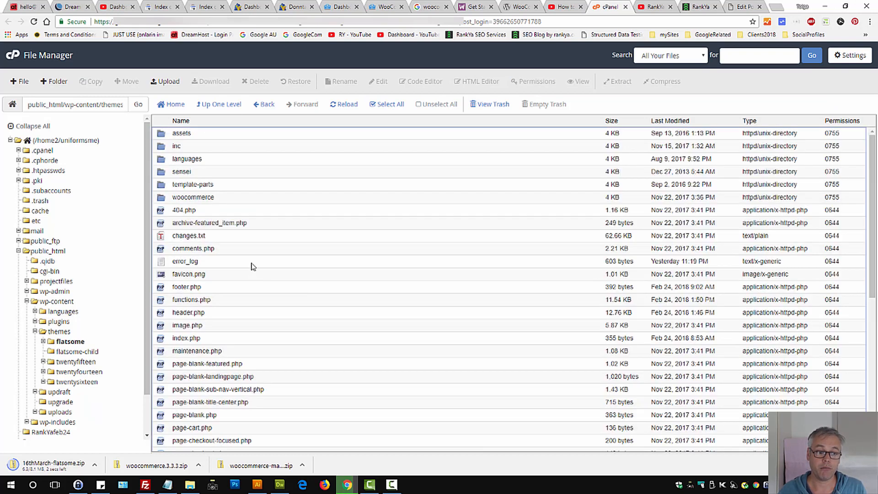
{"action": "left_click", "coordinate": [193, 197]}
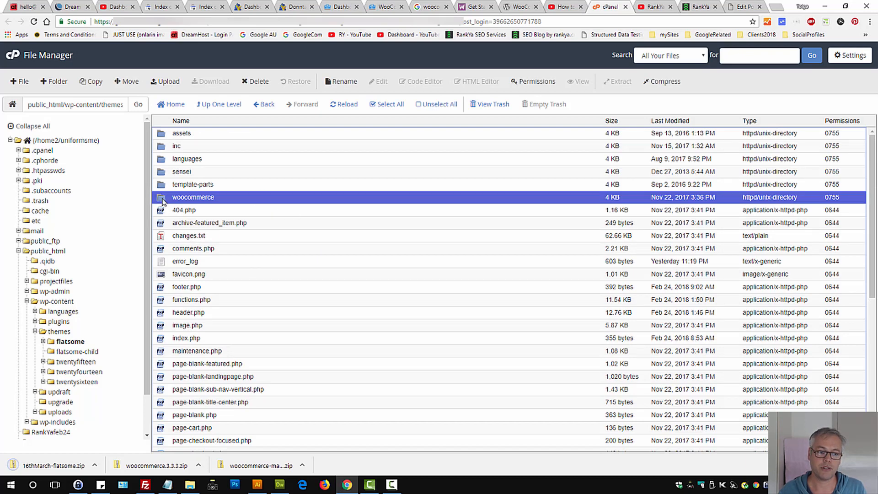
{"action": "double_click", "coordinate": [193, 198]}
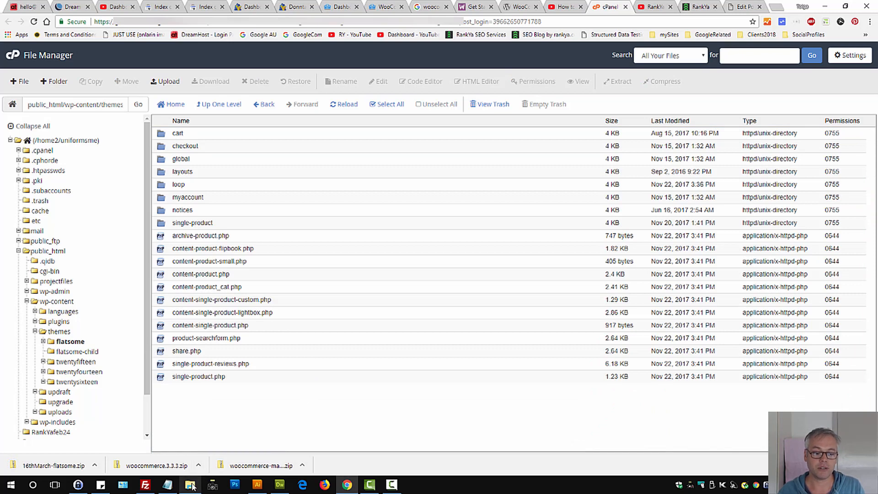
{"action": "left_click", "coordinate": [191, 484]}
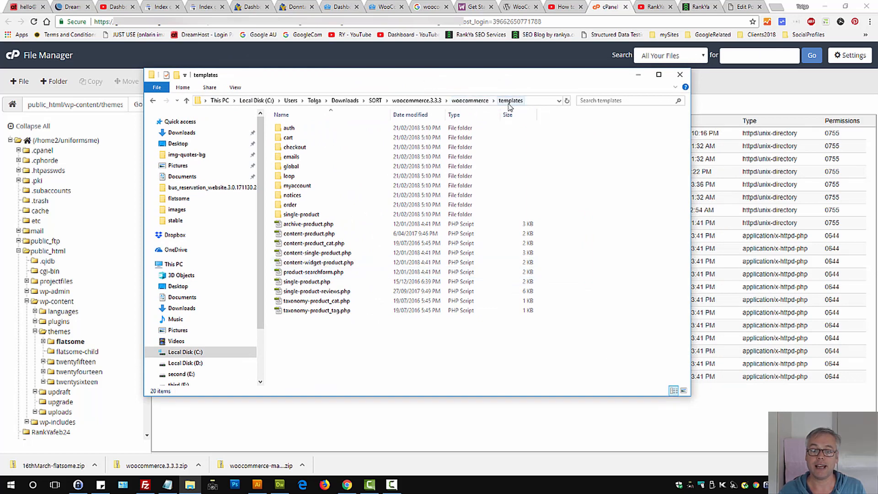
{"action": "mouse_move", "coordinate": [637, 75]}
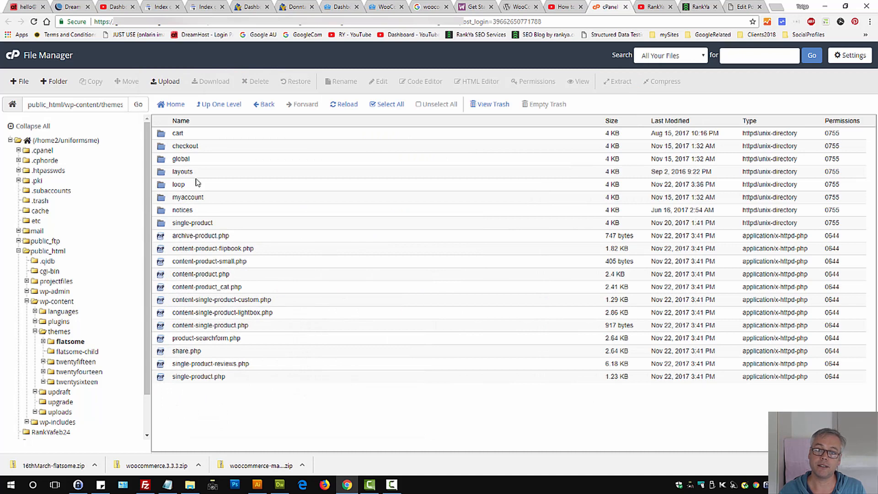
{"action": "mouse_move", "coordinate": [239, 209]}
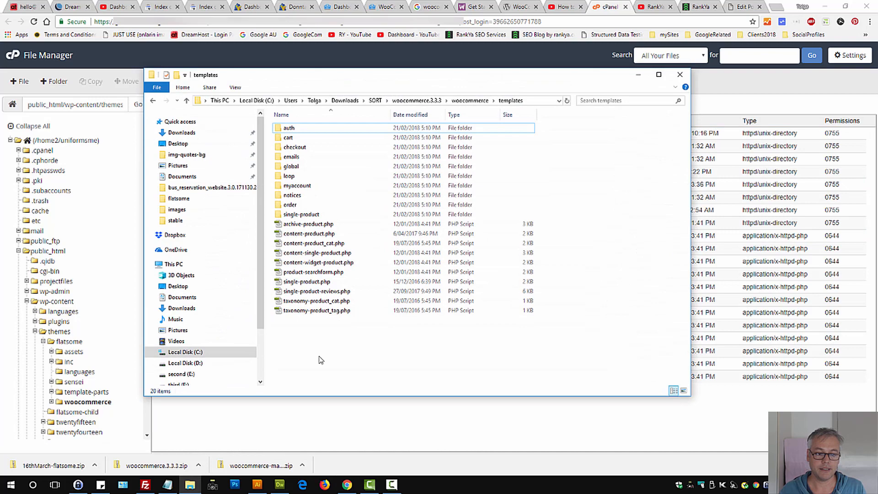
{"action": "mouse_move", "coordinate": [378, 83]}
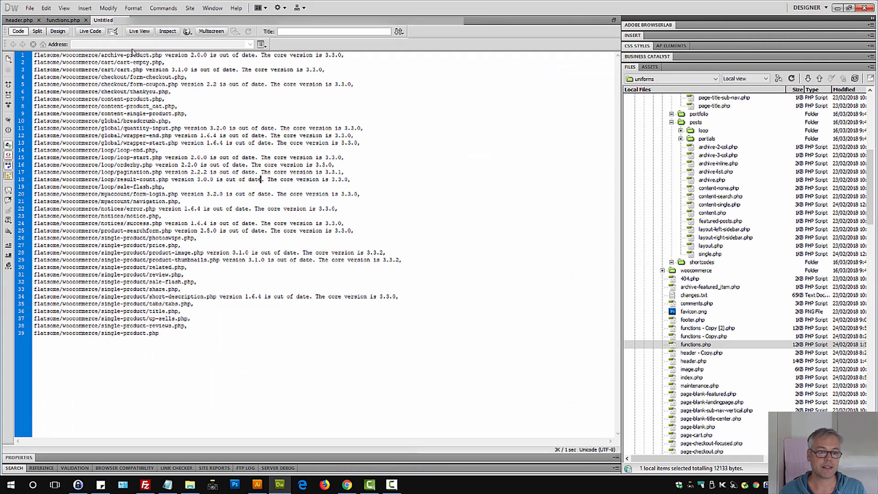
{"action": "double_click", "coordinate": [129, 55]}
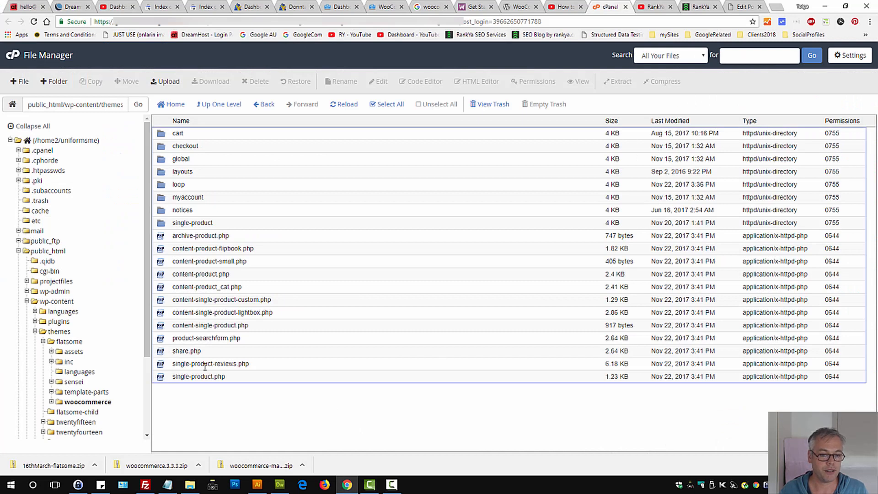
{"action": "left_click", "coordinate": [200, 235]}
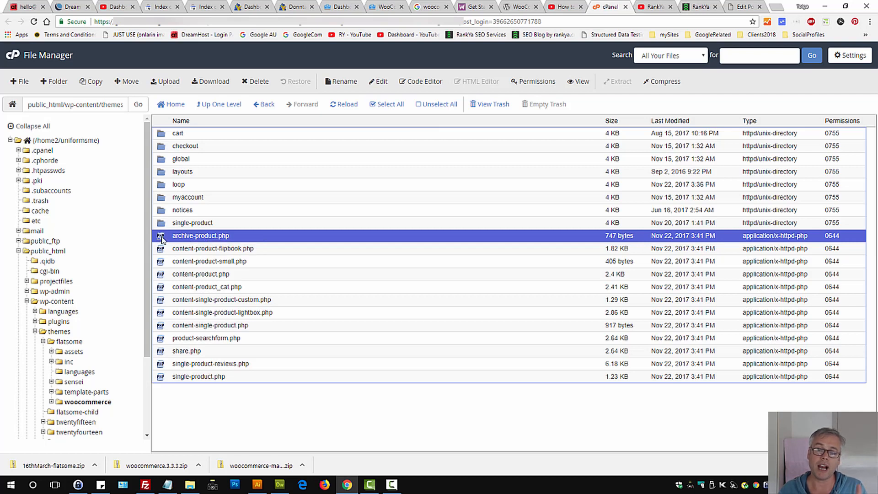
{"action": "right_click", "coordinate": [200, 235]}
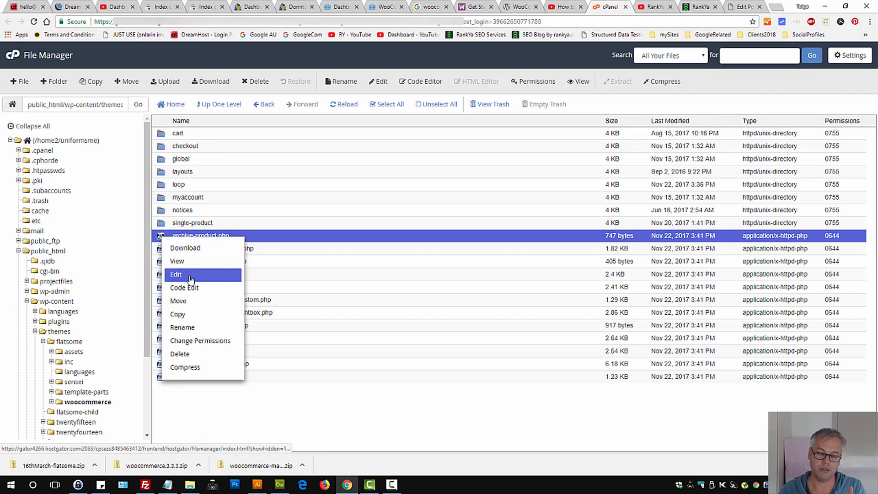
{"action": "left_click", "coordinate": [175, 274]}
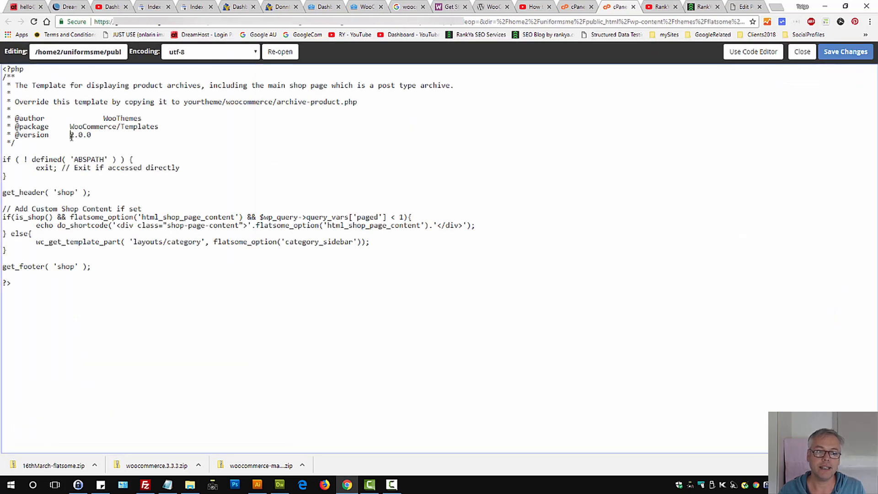
{"action": "double_click", "coordinate": [80, 136]}
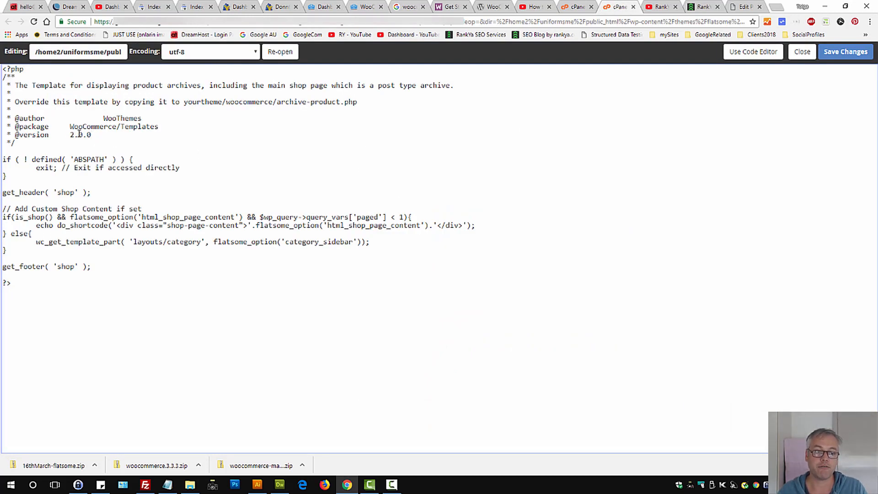
{"action": "double_click", "coordinate": [78, 134]}
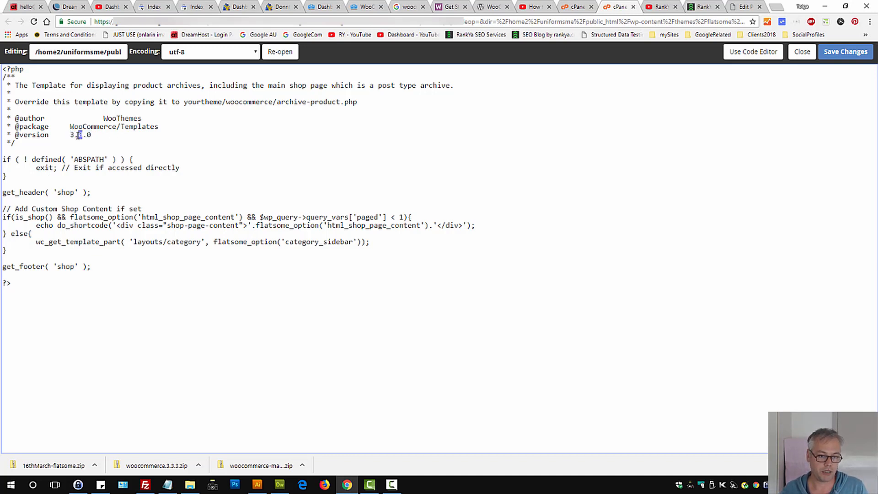
{"action": "type", "text": "3.3.3"}
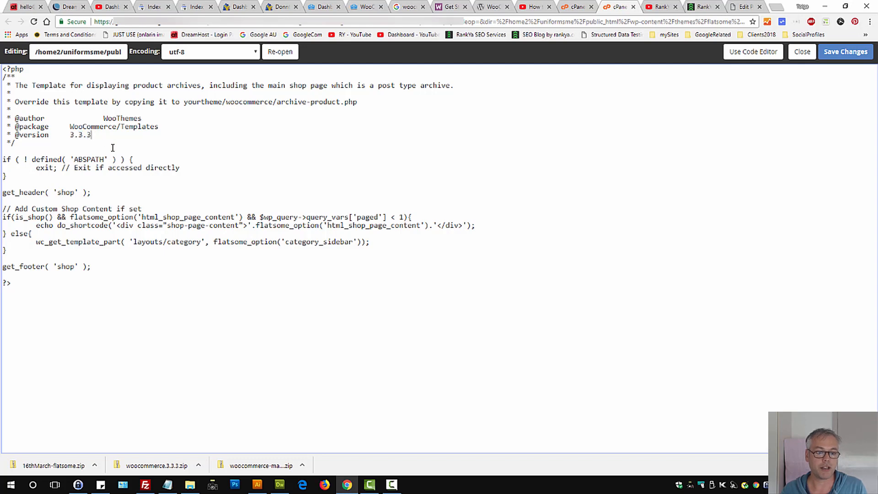
- Close archive-product.php discarding the version change, then reopen it in Code Edit view
{"action": "left_click_drag", "start_coordinate": [2, 192], "coordinate": [9, 282]}
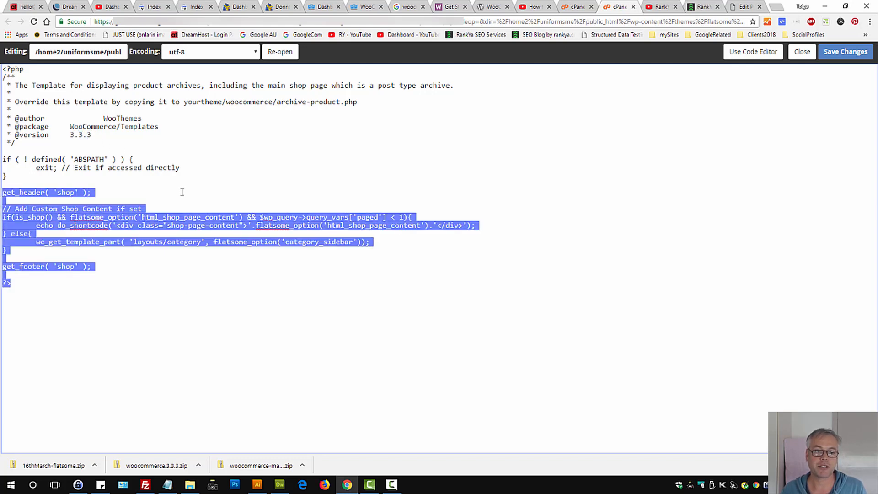
{"action": "left_click", "coordinate": [801, 51]}
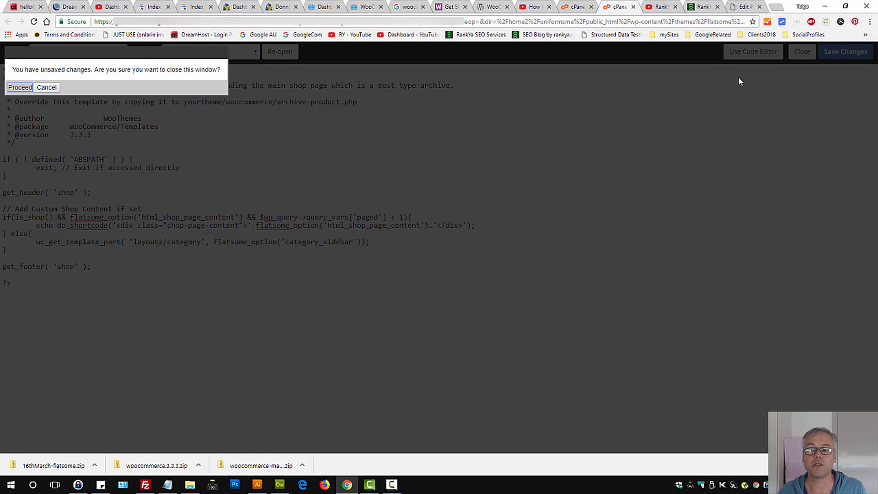
{"action": "left_click", "coordinate": [19, 88]}
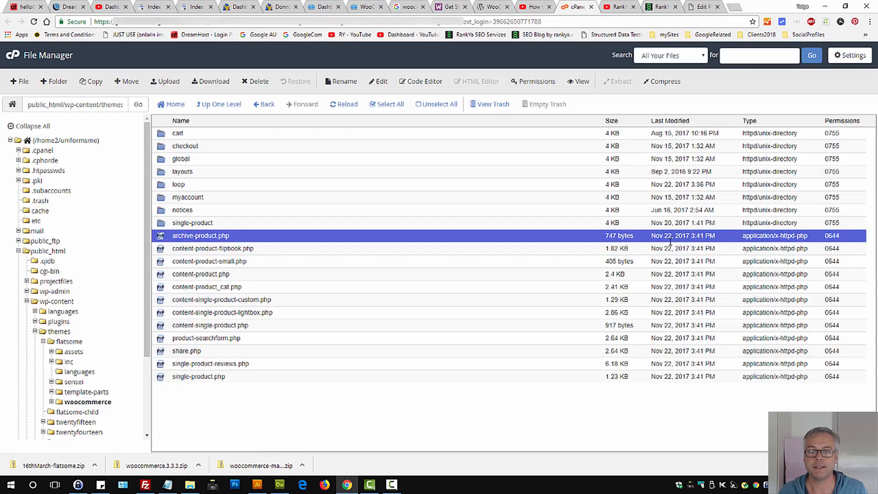
{"action": "mouse_move", "coordinate": [213, 248]}
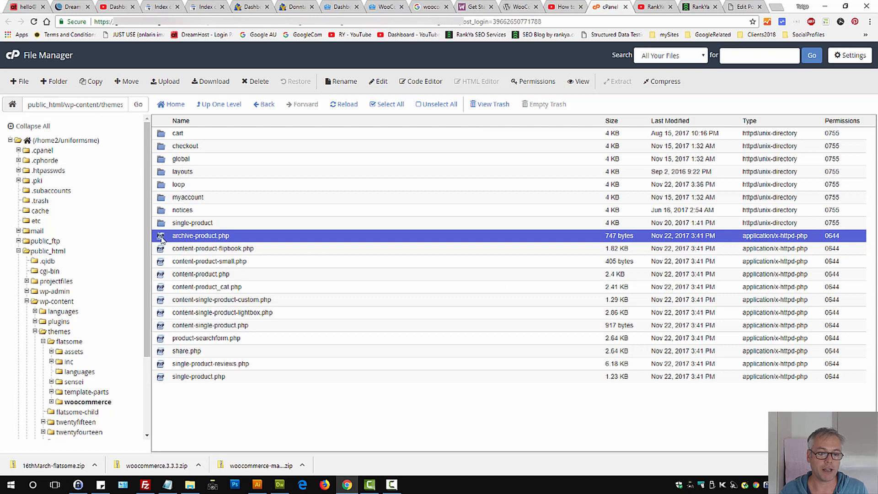
{"action": "right_click", "coordinate": [200, 235]}
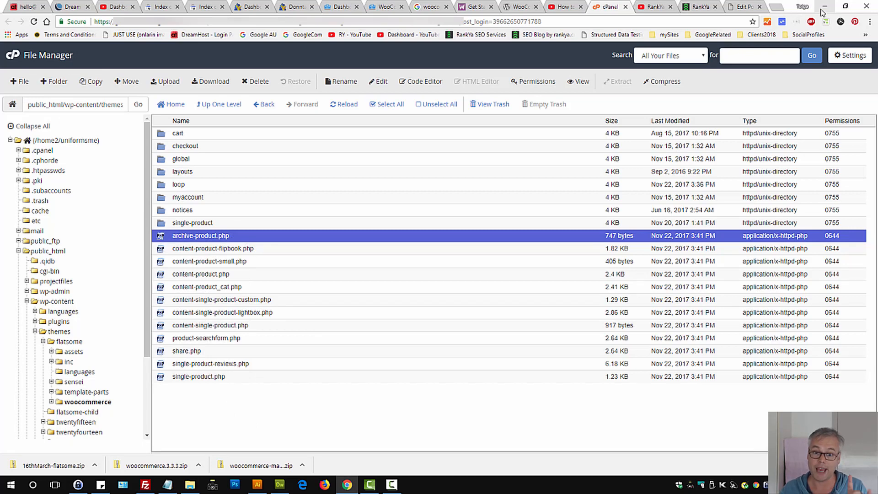
{"action": "right_click", "coordinate": [200, 235]}
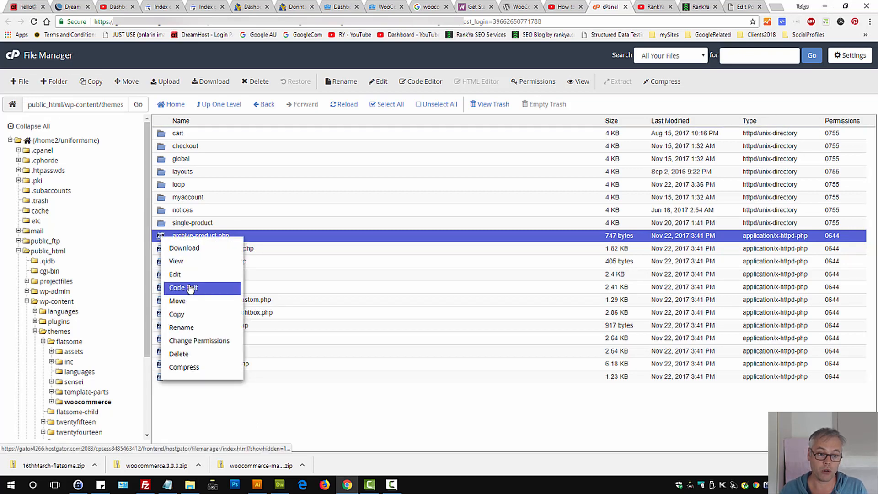
{"action": "left_click", "coordinate": [183, 287]}
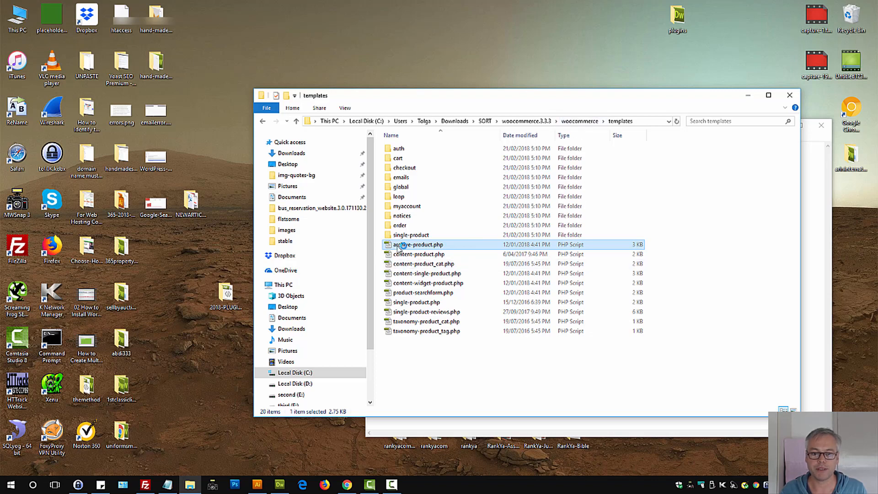
- Review the core 3.3.3 archive-product.php in Dreamweaver, scrolling through its full template code
{"action": "double_click", "coordinate": [417, 244]}
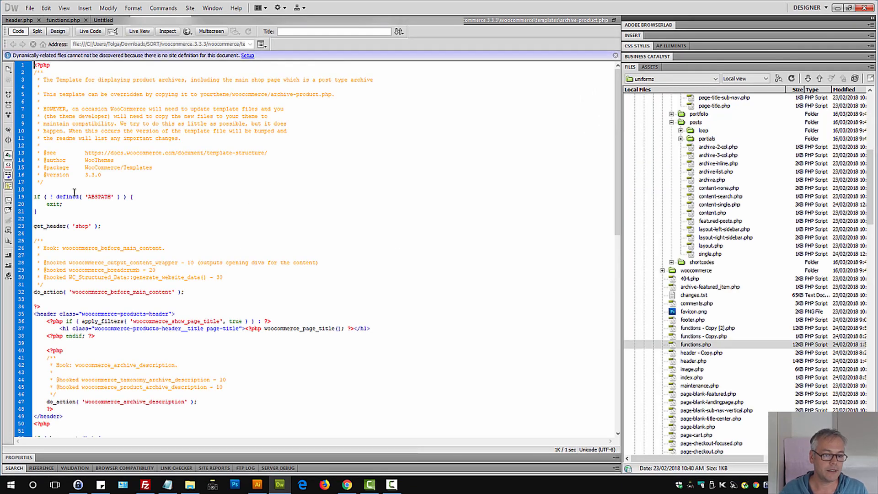
{"action": "scroll", "scroll_direction": "down", "scroll_amount": 3}
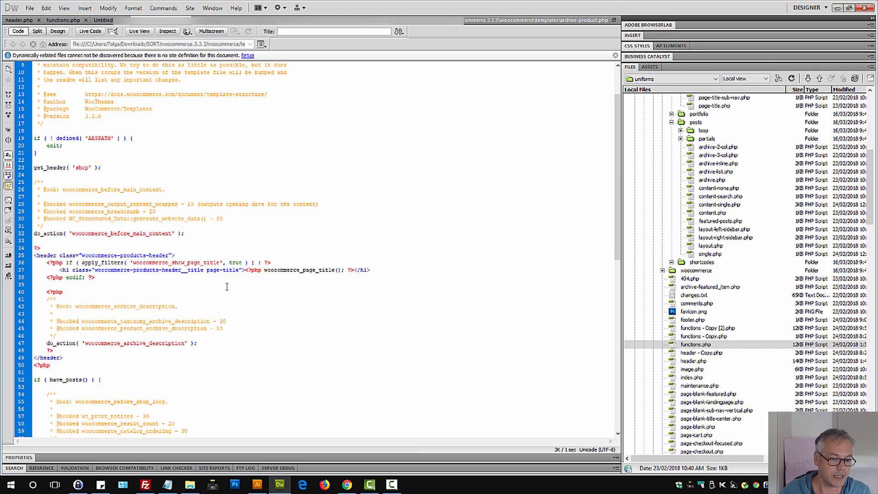
{"action": "scroll", "scroll_direction": "down", "scroll_amount": 3}
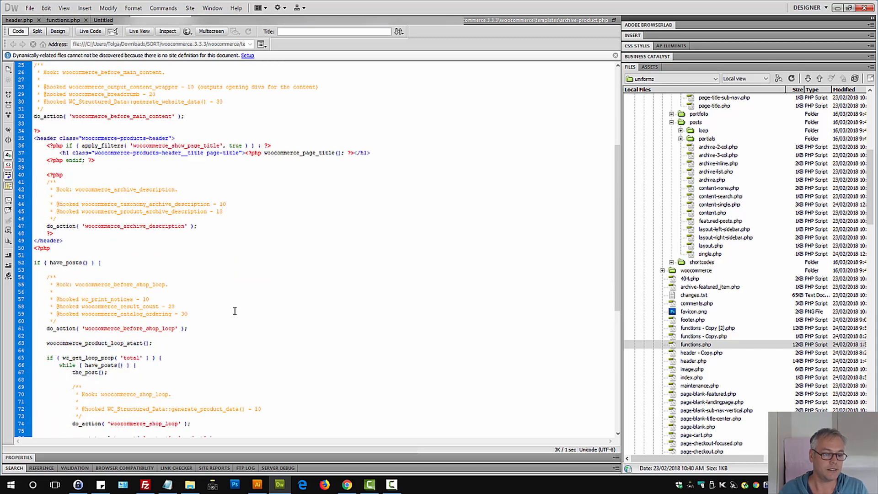
{"action": "scroll", "scroll_direction": "down", "scroll_amount": 3}
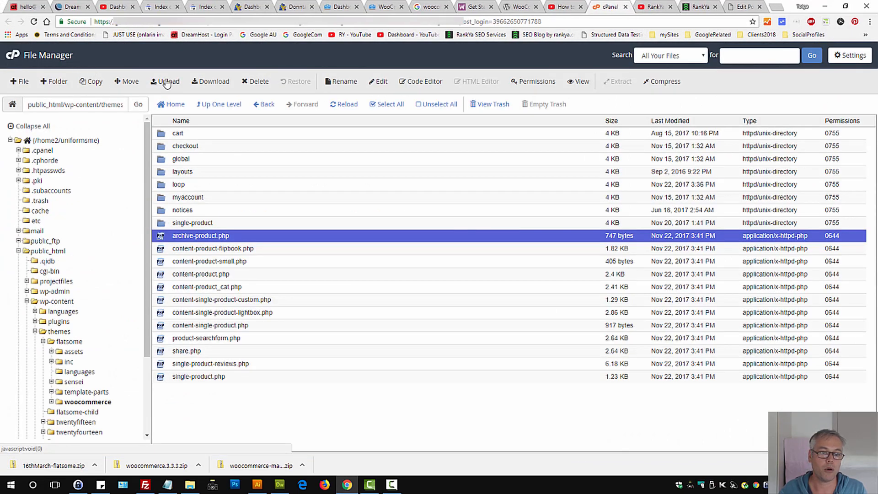
- Upload archive-product.php from SORT/woocommerce.3.3.3/woocommerce/templates with Overwrite existing files enabled
{"action": "left_click", "coordinate": [165, 82]}
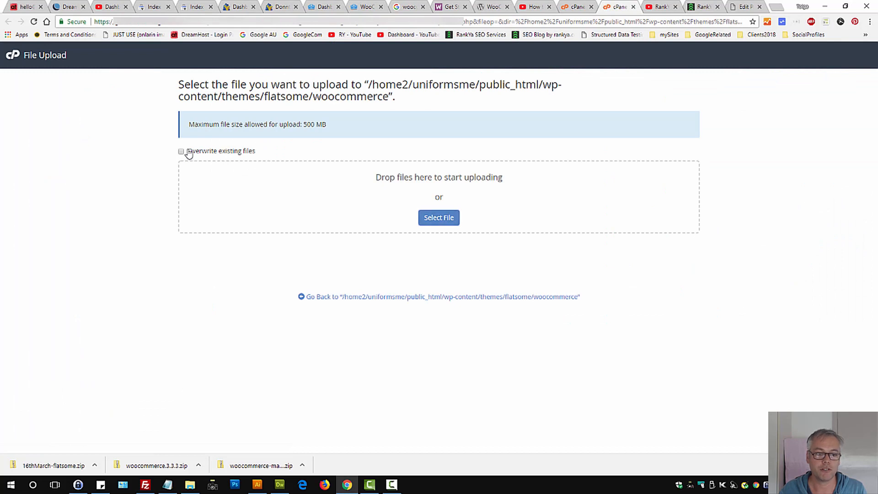
{"action": "left_click", "coordinate": [438, 218]}
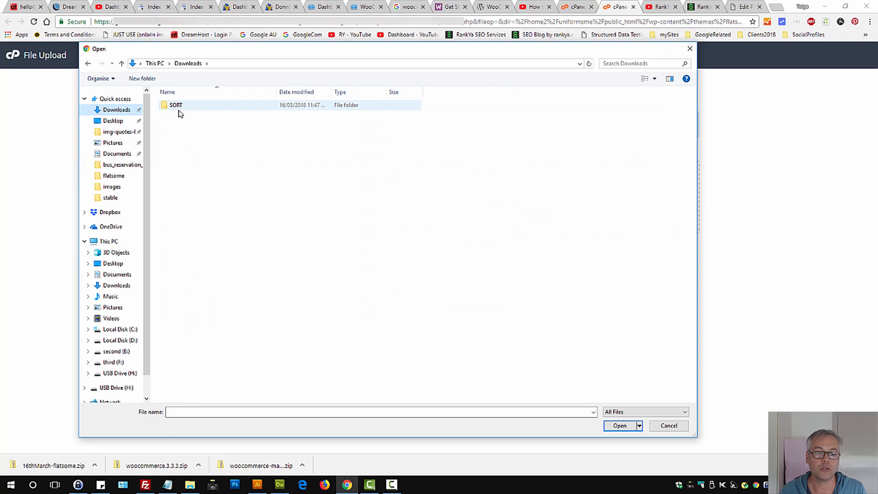
{"action": "double_click", "coordinate": [176, 104]}
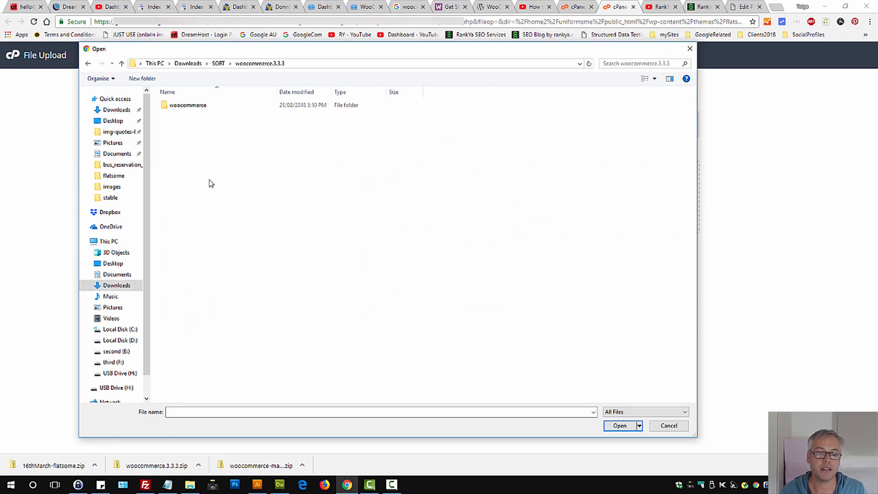
{"action": "double_click", "coordinate": [187, 104]}
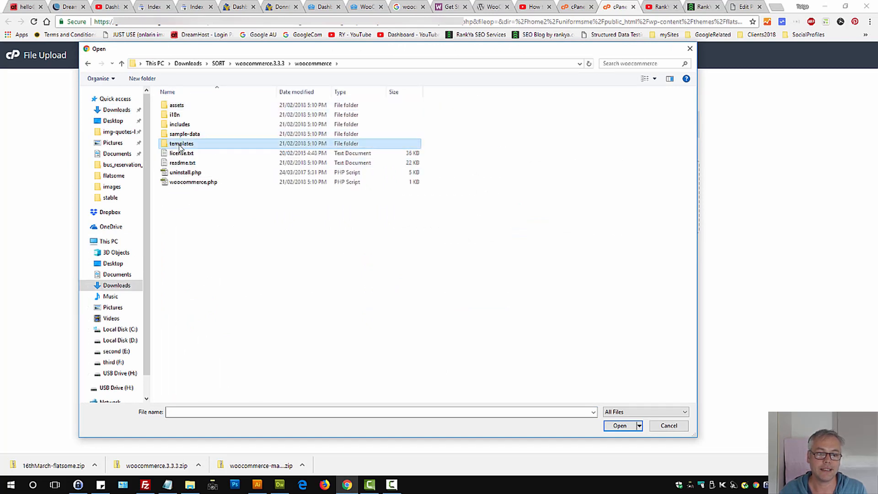
{"action": "double_click", "coordinate": [181, 143]}
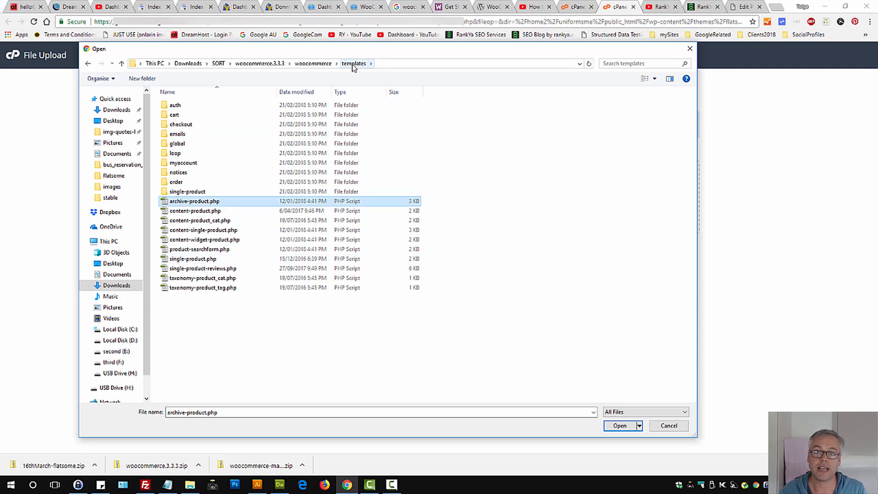
{"action": "mouse_move", "coordinate": [194, 201]}
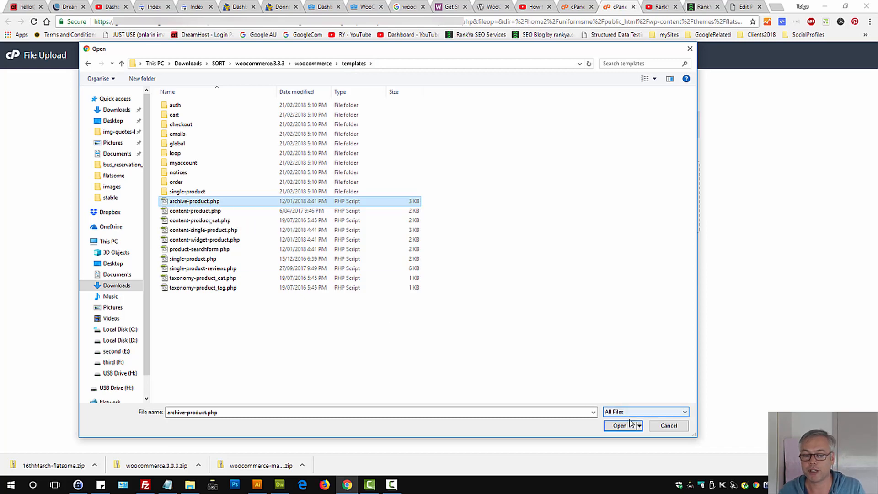
{"action": "left_click", "coordinate": [619, 426]}
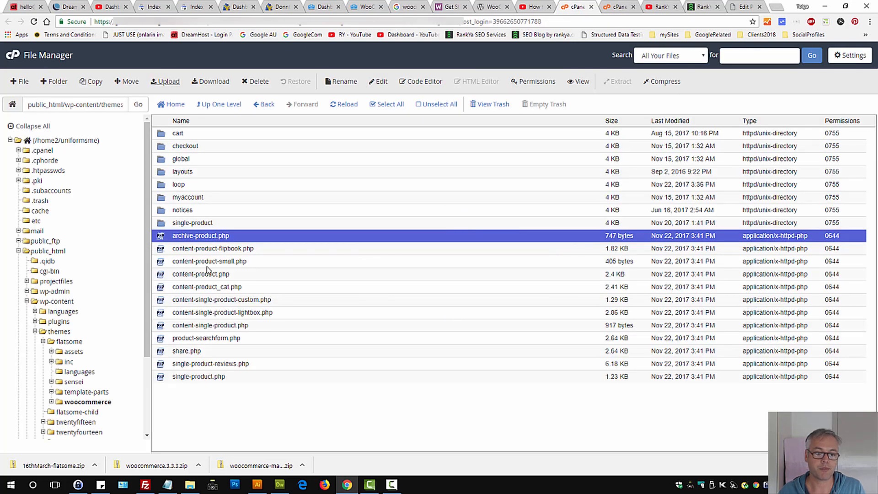
- View archive-product.php showing the core 3.3.0 header, then browse to Flatsome's woocommerce/cart folder
{"action": "right_click", "coordinate": [200, 235]}
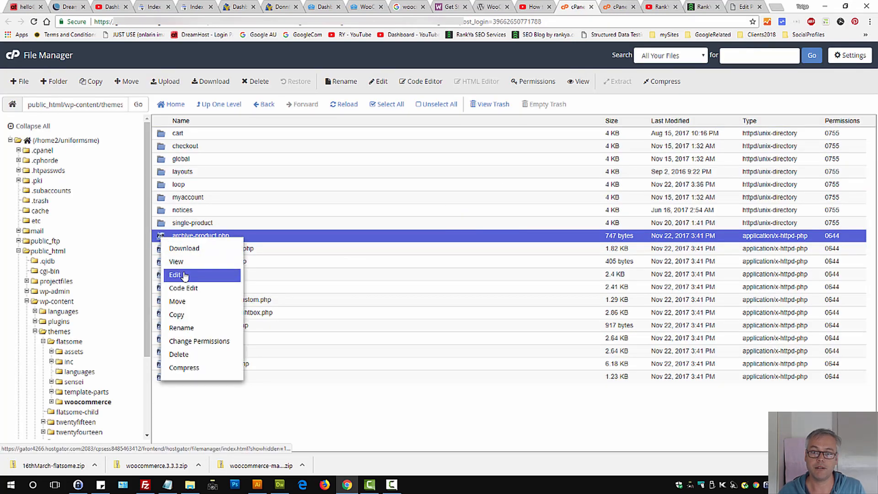
{"action": "left_click", "coordinate": [176, 275]}
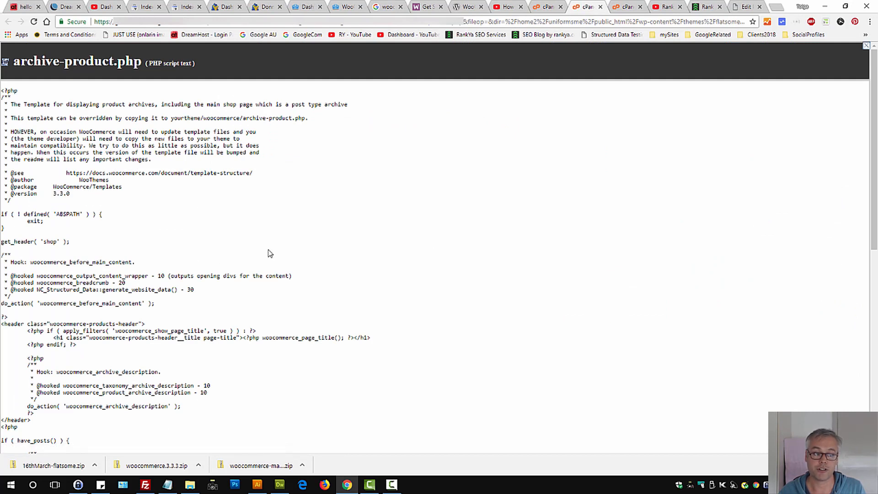
{"action": "mouse_move", "coordinate": [517, 354]}
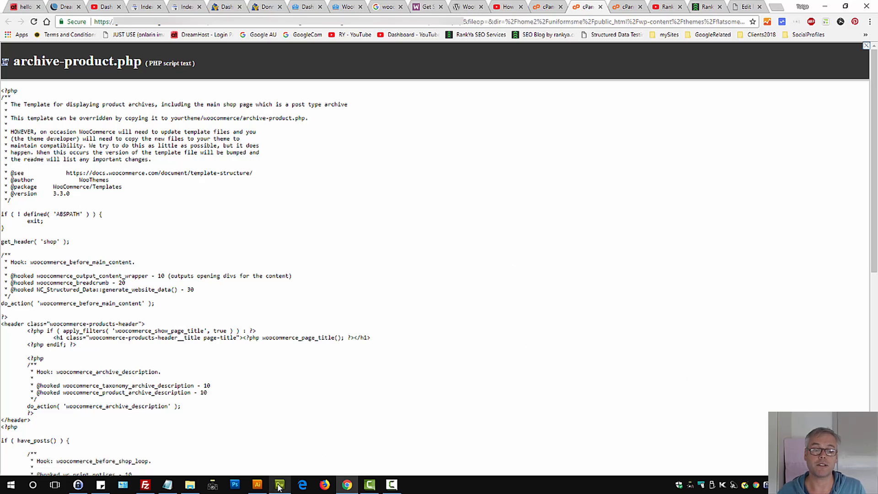
{"action": "left_click", "coordinate": [278, 485]}
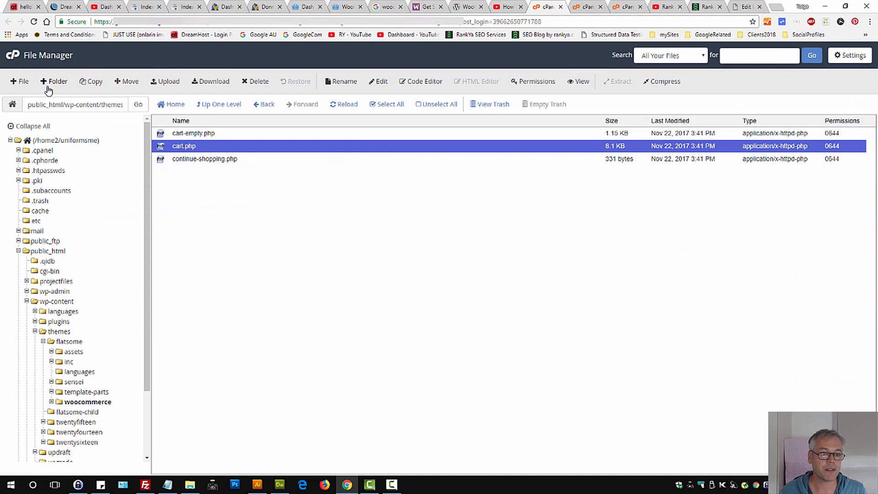
- Upload the WooCommerce 3.3.3 templates/cart/cart.php into Flatsome's cart folder, overwriting the old copy
{"action": "left_click", "coordinate": [164, 81]}
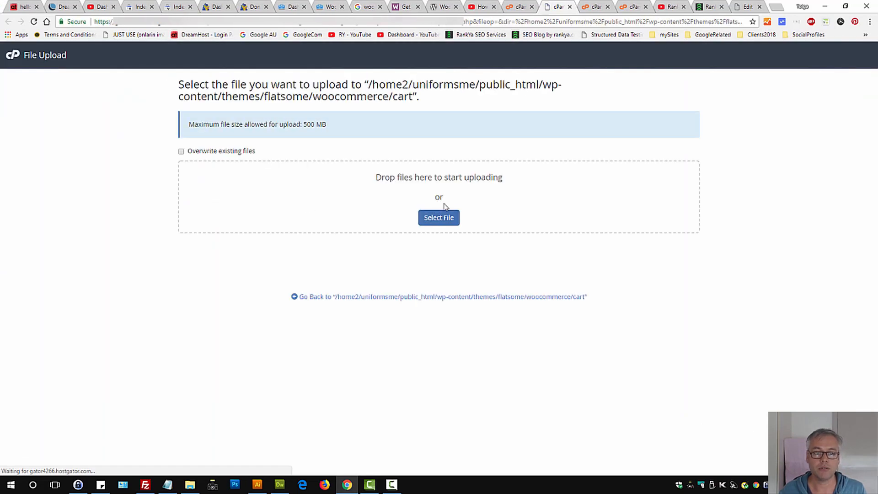
{"action": "left_click", "coordinate": [181, 151]}
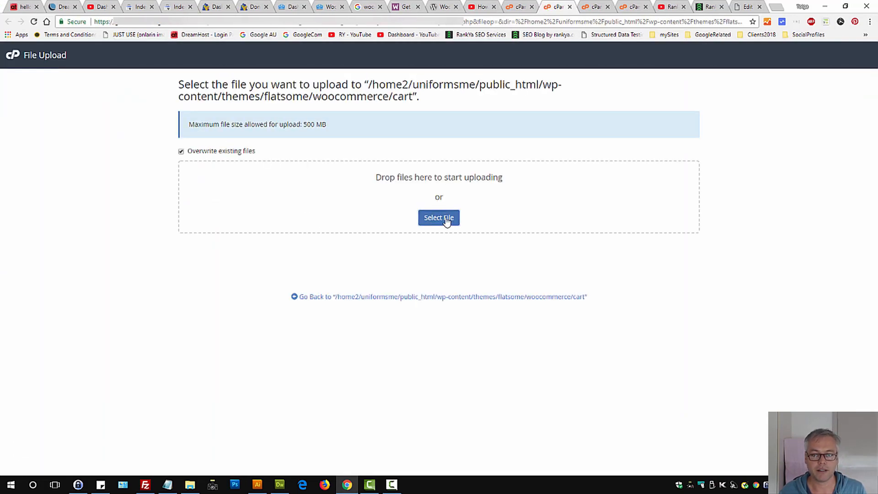
{"action": "left_click", "coordinate": [438, 218]}
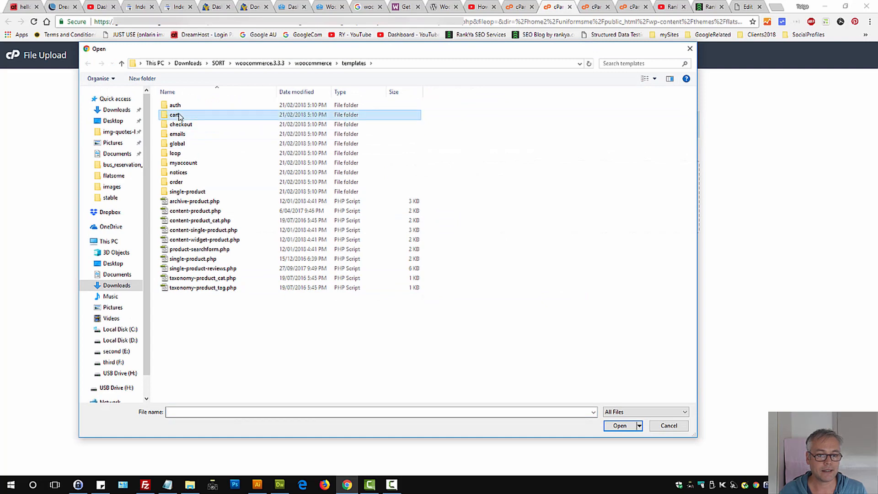
{"action": "double_click", "coordinate": [175, 115]}
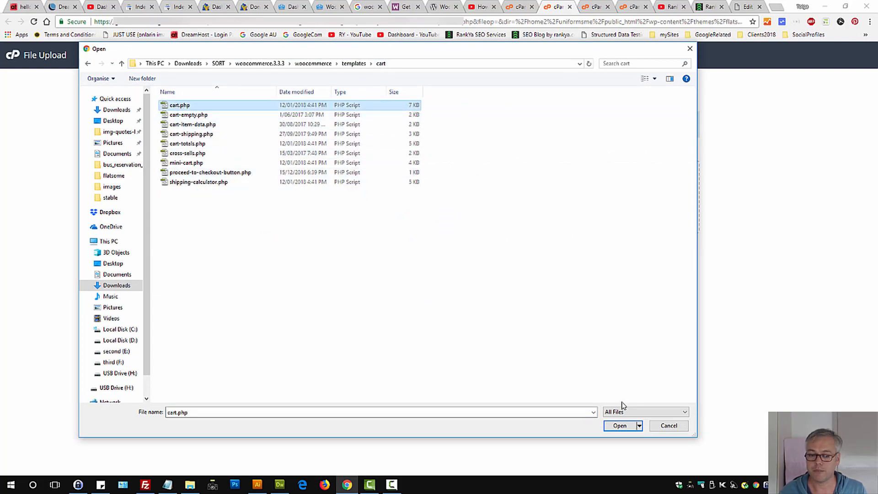
{"action": "left_click", "coordinate": [619, 425]}
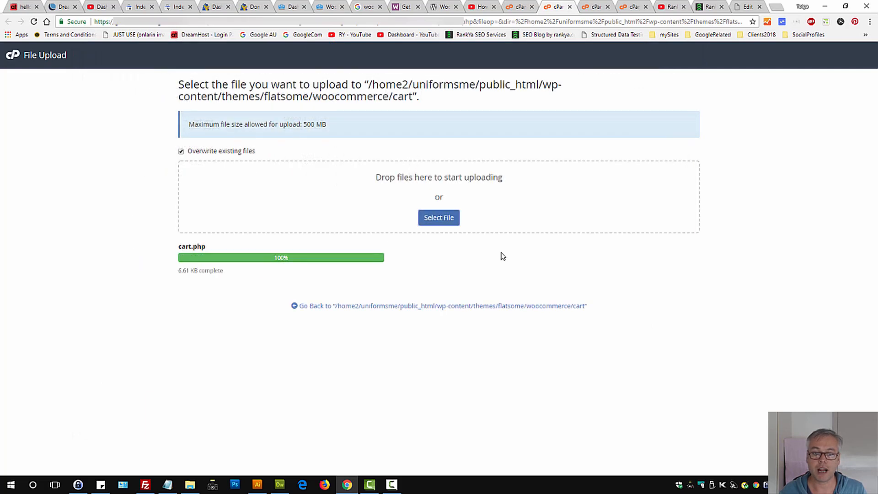
{"action": "mouse_move", "coordinate": [520, 6]}
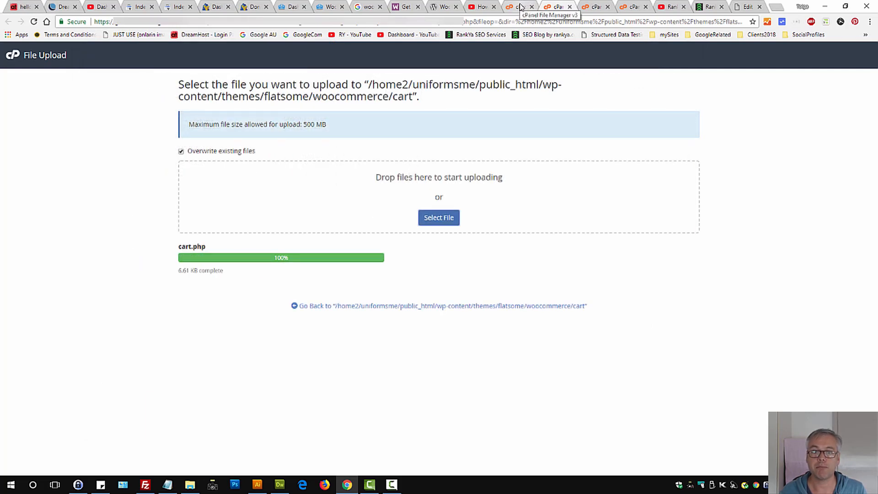
{"action": "left_click", "coordinate": [329, 6]}
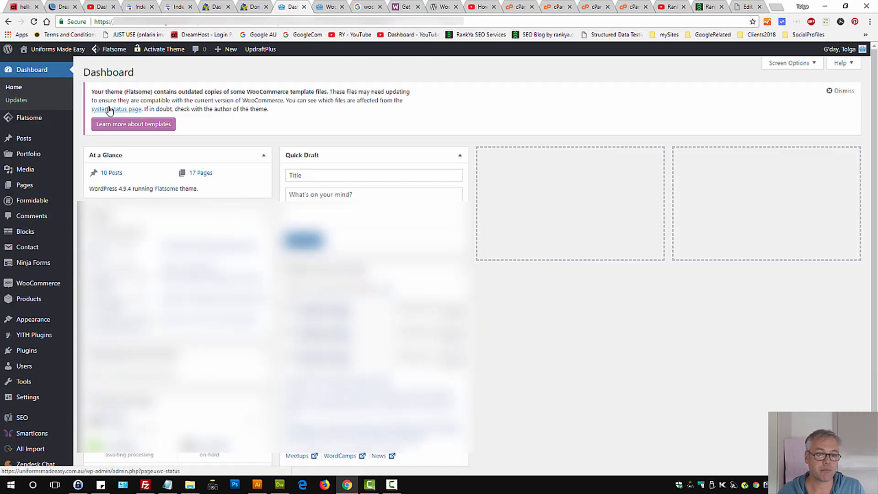
- Check WooCommerce Status: archive-product.php and cart/cart.php listed without out-of-date warnings
{"action": "left_click", "coordinate": [116, 109]}
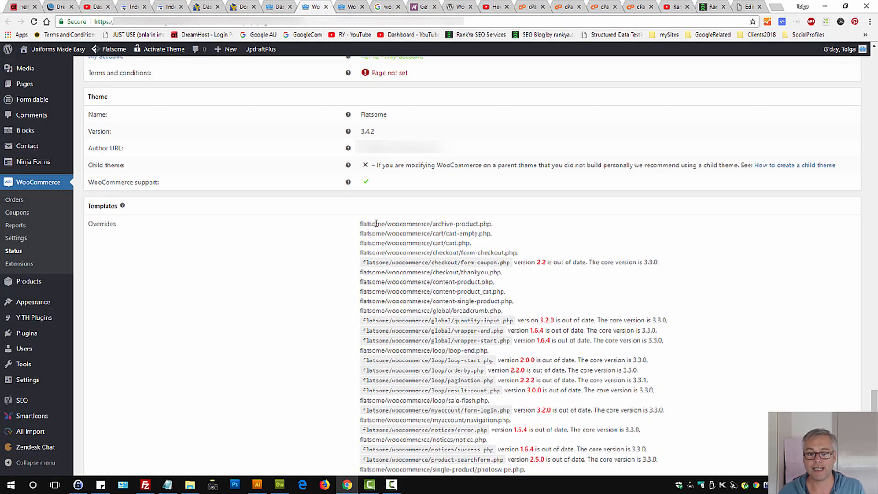
{"action": "left_click_drag", "start_coordinate": [359, 223], "coordinate": [471, 242]}
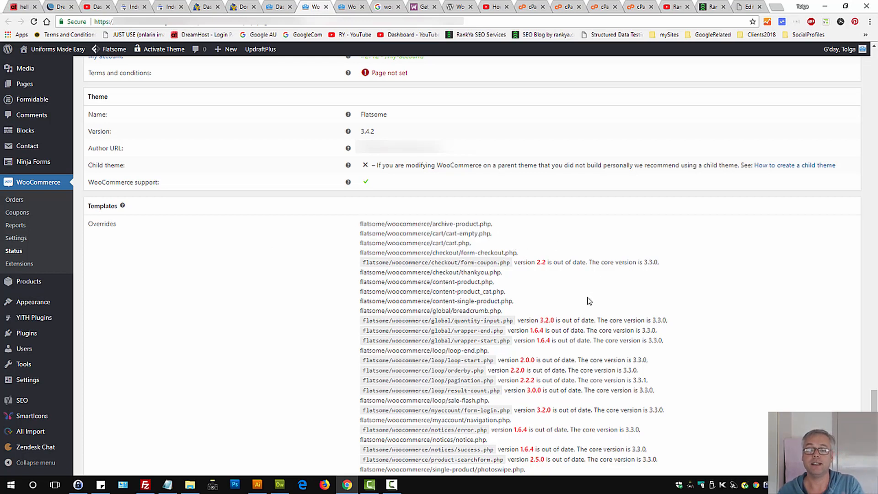
{"action": "mouse_move", "coordinate": [568, 312]}
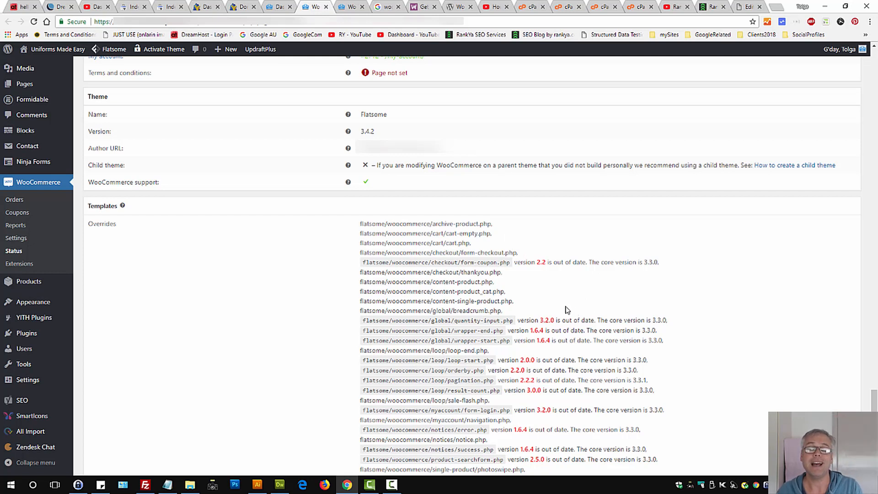
{"action": "mouse_move", "coordinate": [562, 311]}
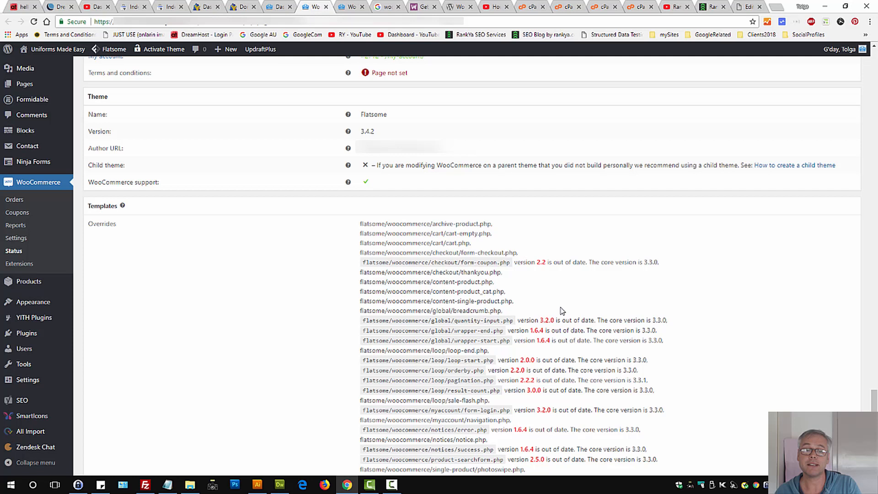
{"action": "mouse_move", "coordinate": [560, 312]}
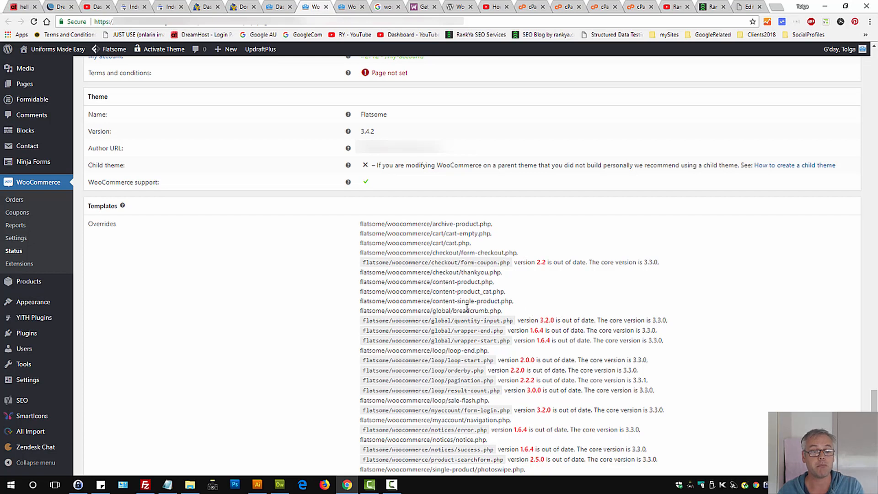
{"action": "mouse_move", "coordinate": [423, 272]}
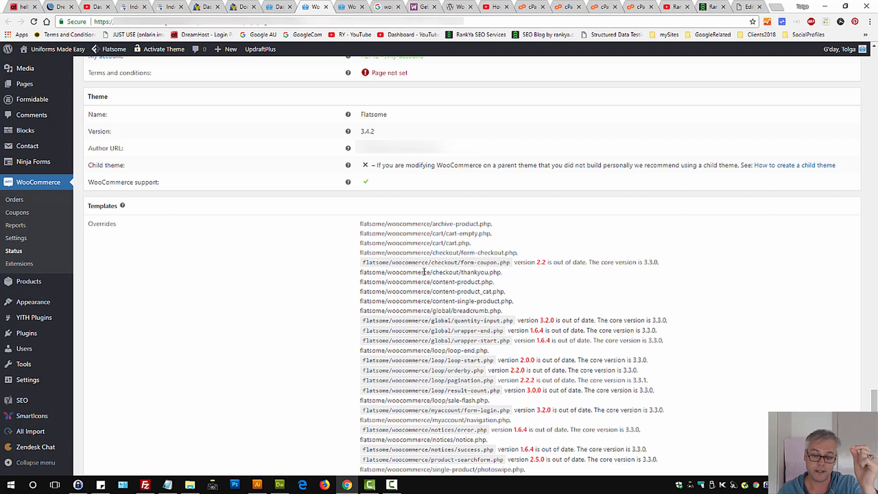
{"action": "mouse_move", "coordinate": [383, 301]}
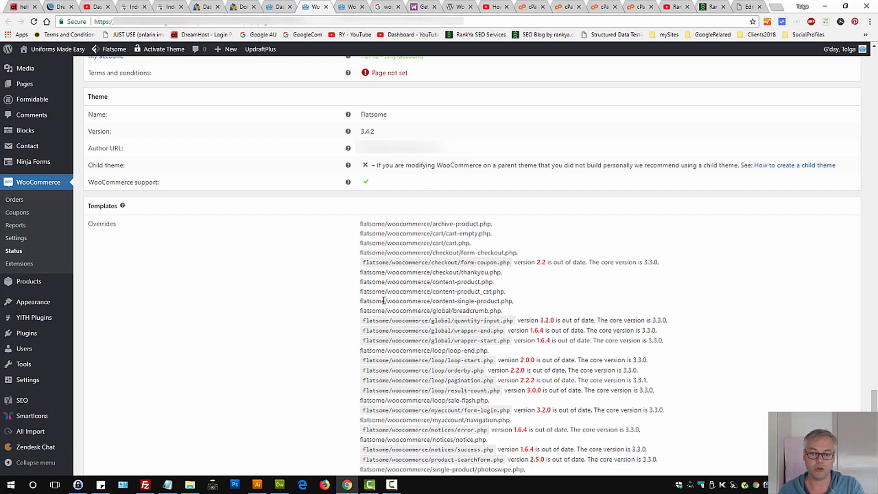
{"action": "mouse_move", "coordinate": [460, 316]}
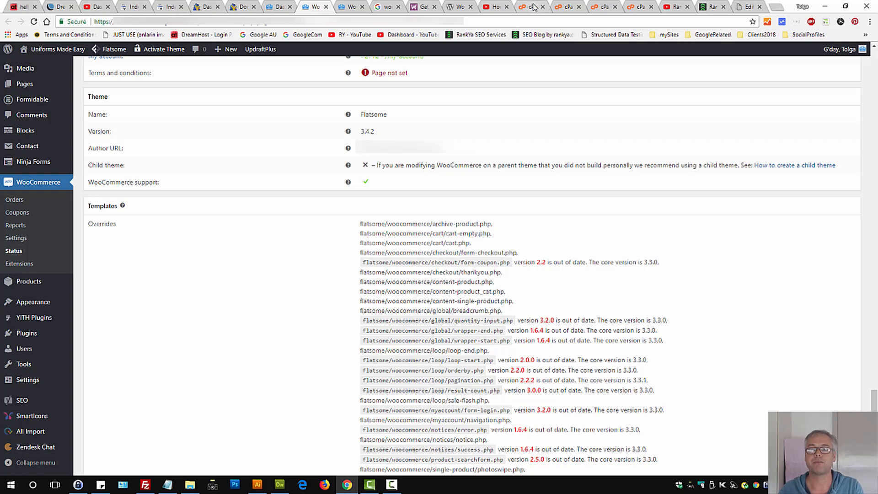
{"action": "left_click", "coordinate": [532, 7]}
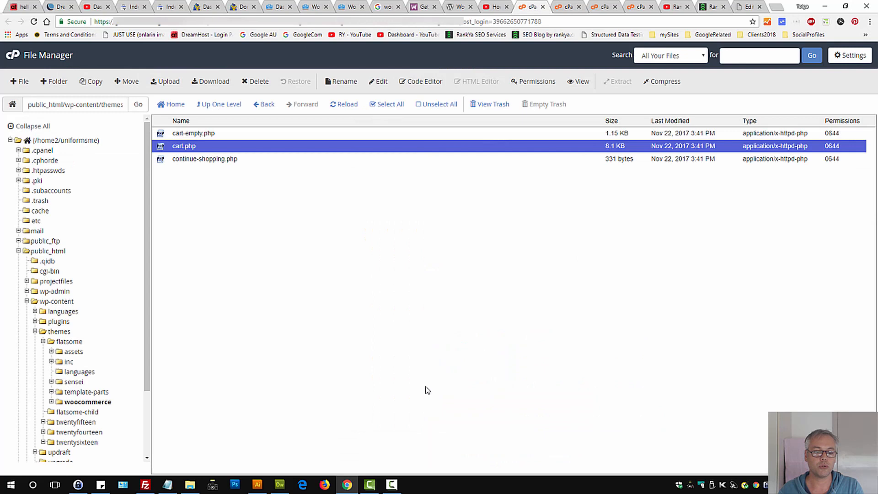
- Go up to wp-content/themes and bring up actions for the 16thMarch-flatsome.zip backup
{"action": "left_click", "coordinate": [60, 331]}
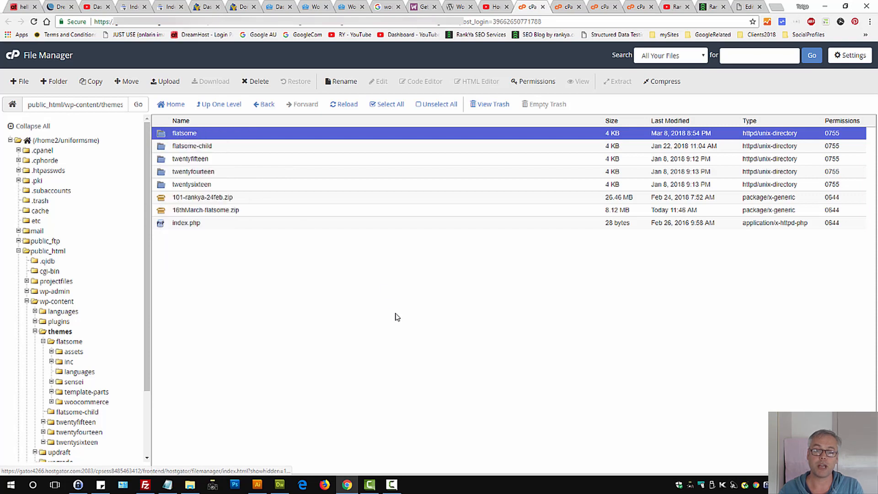
{"action": "right_click", "coordinate": [205, 209]}
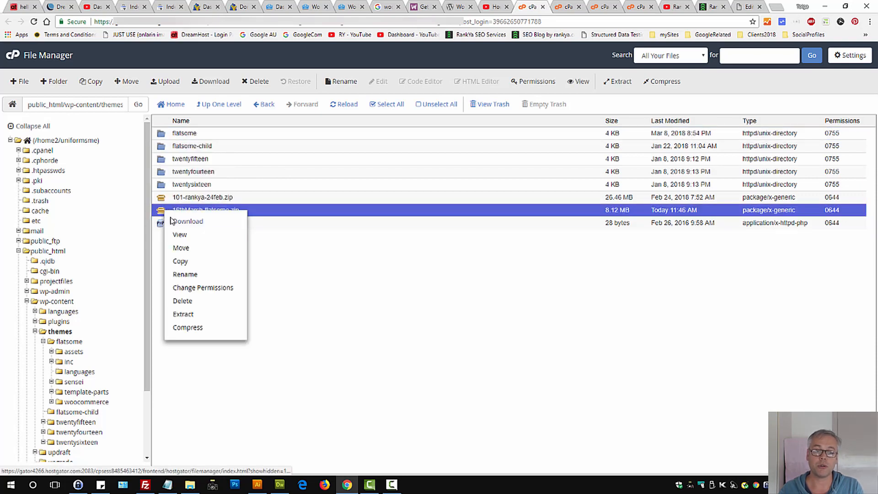
{"action": "left_click", "coordinate": [456, 311]}
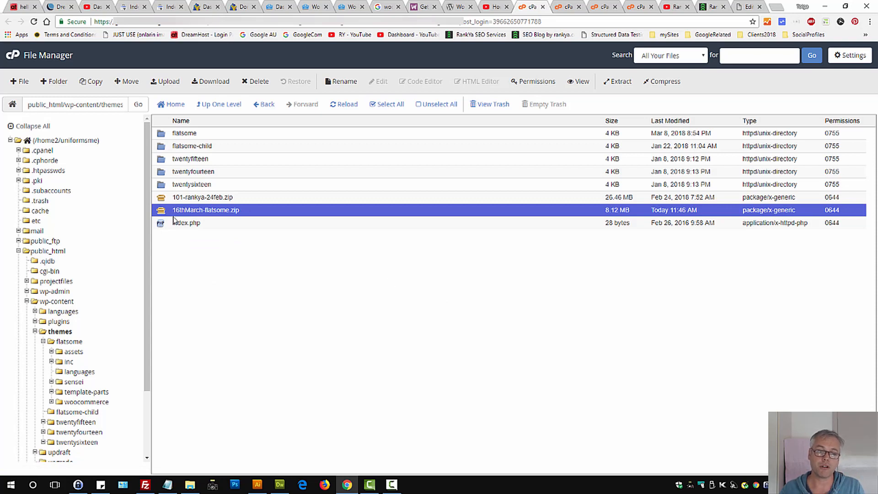
{"action": "mouse_move", "coordinate": [235, 297]}
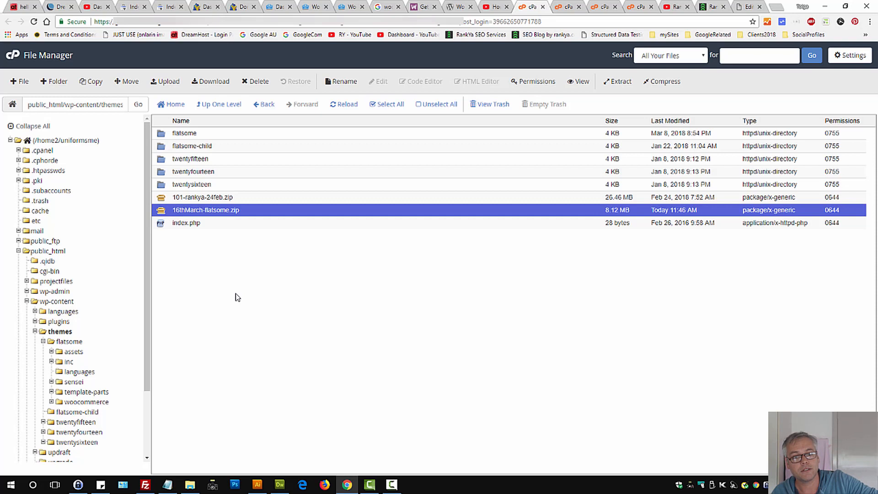
{"action": "mouse_move", "coordinate": [326, 300]}
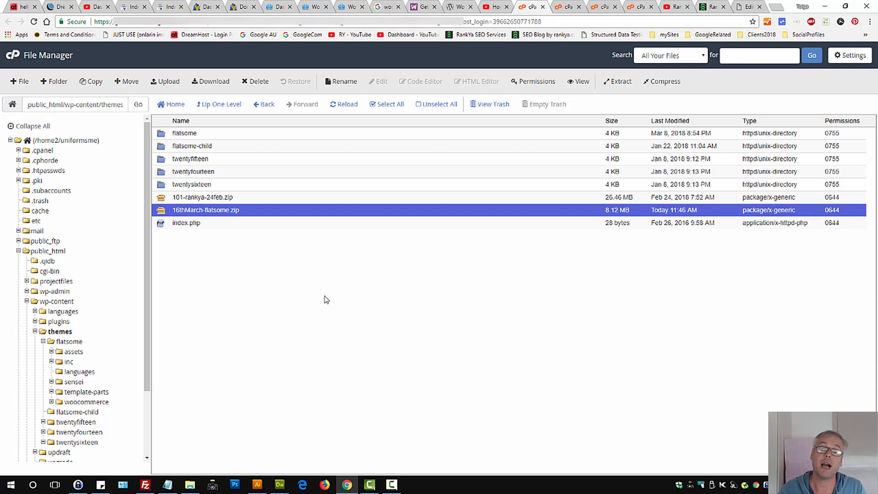
{"action": "mouse_move", "coordinate": [421, 291]}
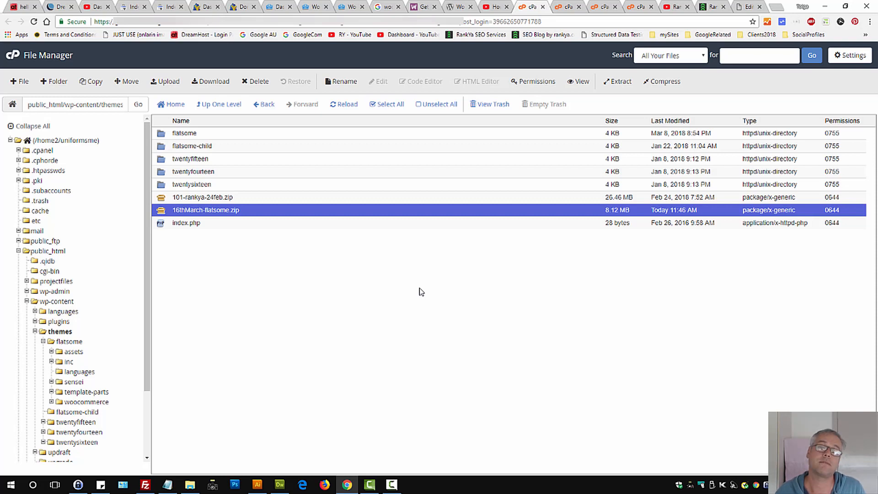
{"action": "mouse_move", "coordinate": [442, 317]}
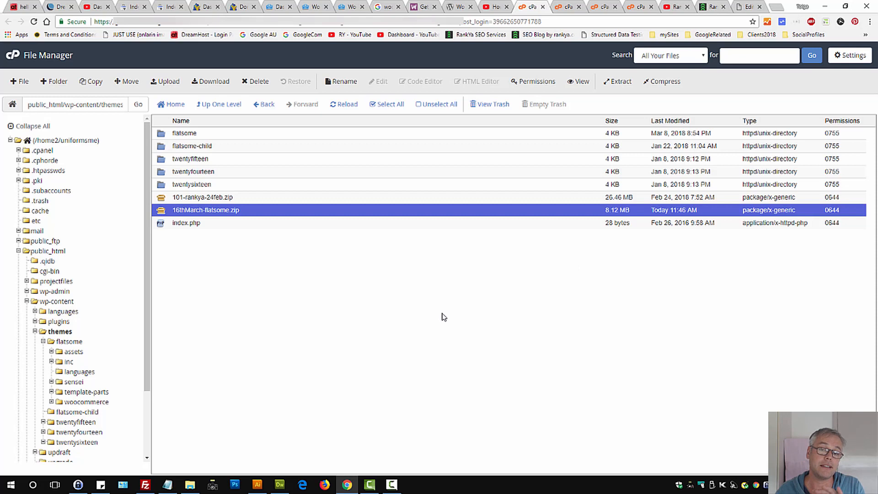
{"action": "mouse_move", "coordinate": [436, 322]}
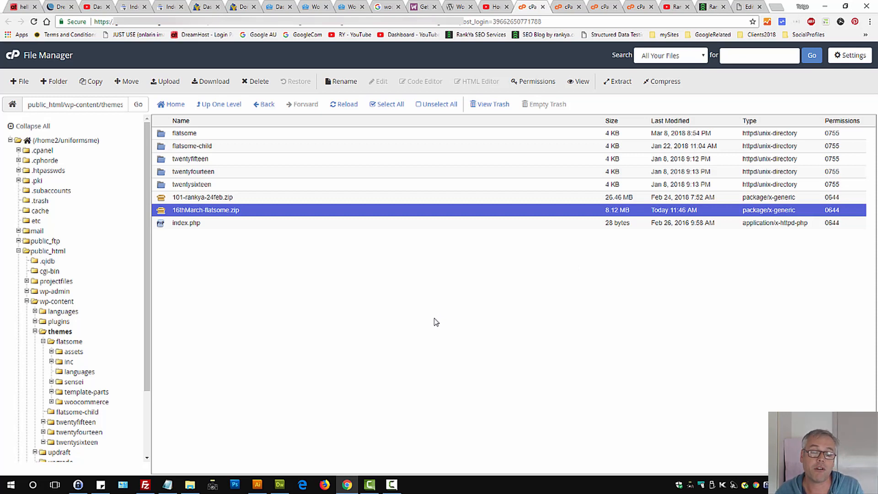
{"action": "mouse_move", "coordinate": [172, 219]}
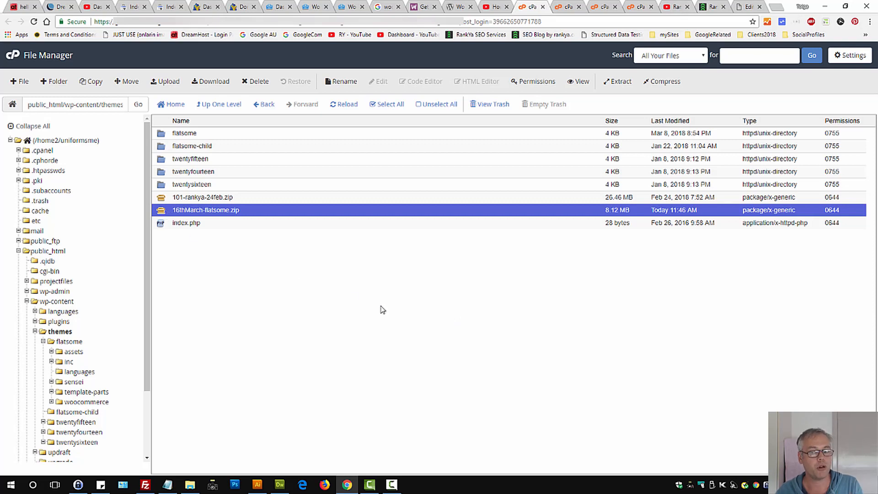
{"action": "mouse_move", "coordinate": [408, 325]}
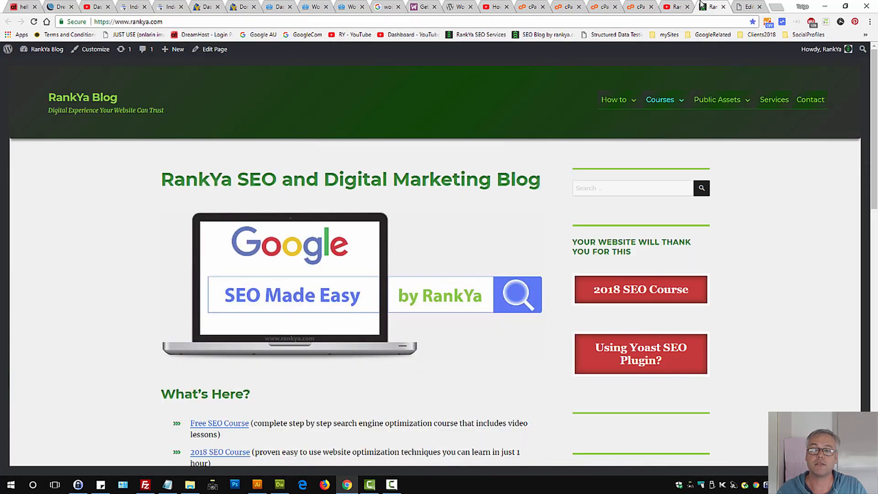
{"action": "mouse_move", "coordinate": [500, 274]}
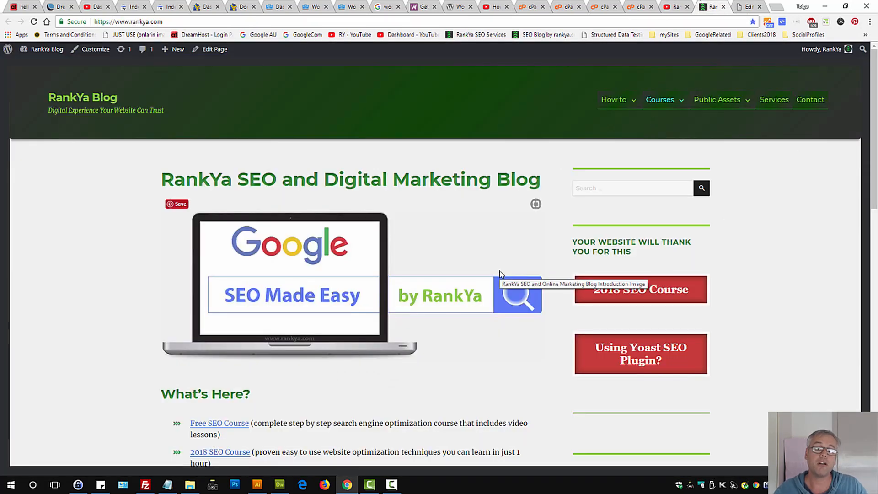